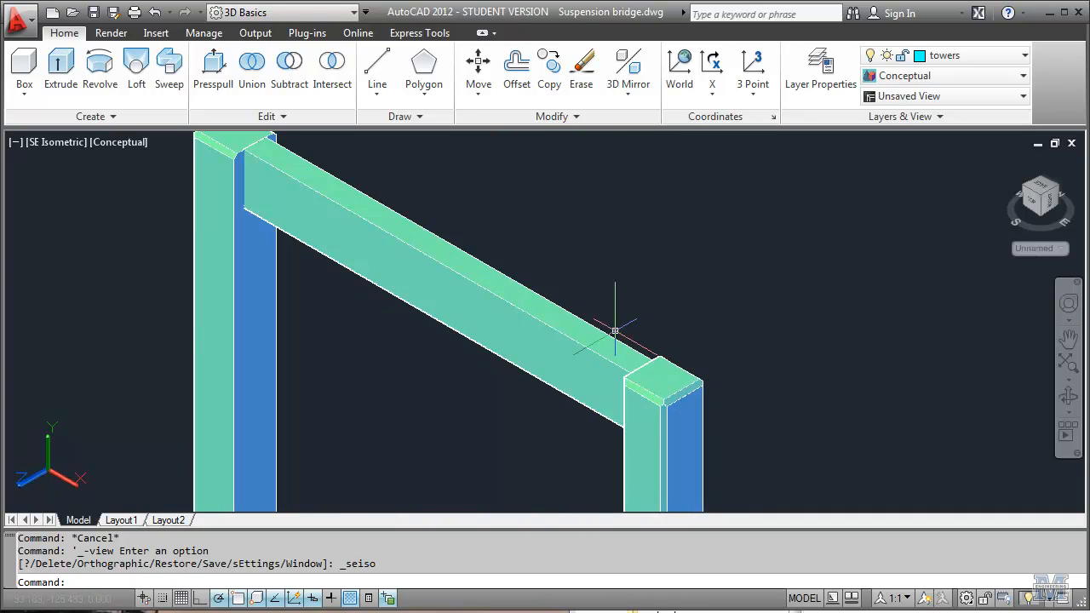
{"action": "mouse_move", "coordinate": [709, 386]}
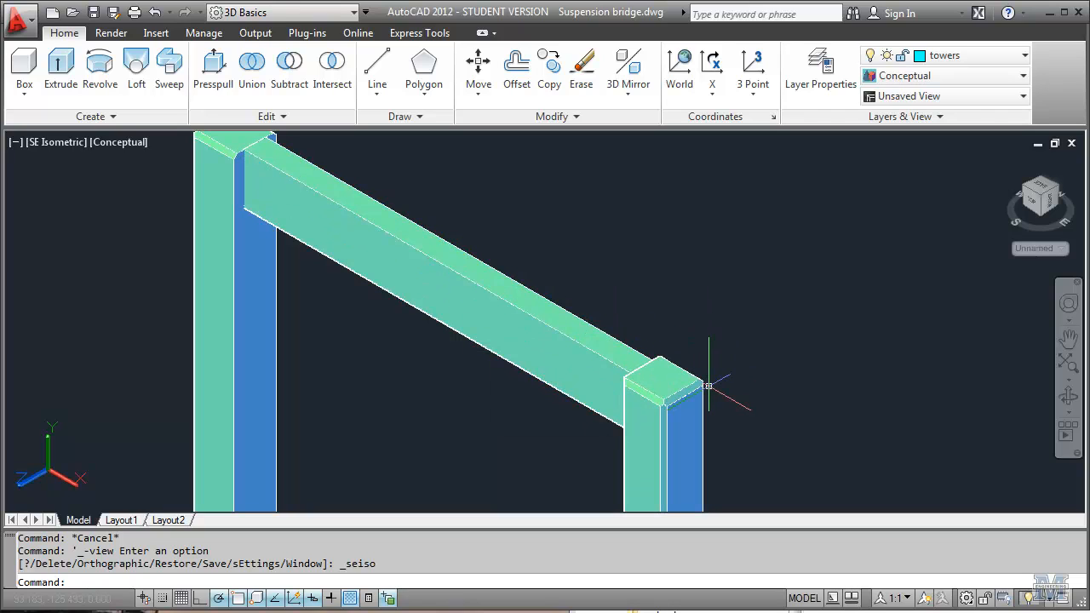
{"action": "mouse_move", "coordinate": [296, 409]}
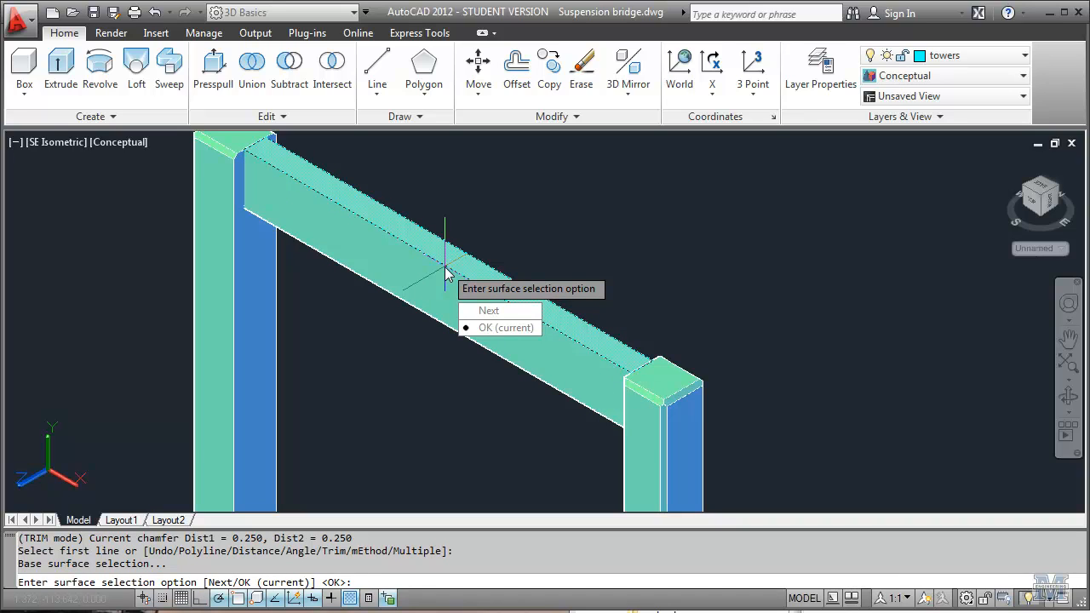
- Accept the crossbeam's top face as the base surface for the chamfer
{"action": "left_click", "coordinate": [506, 328]}
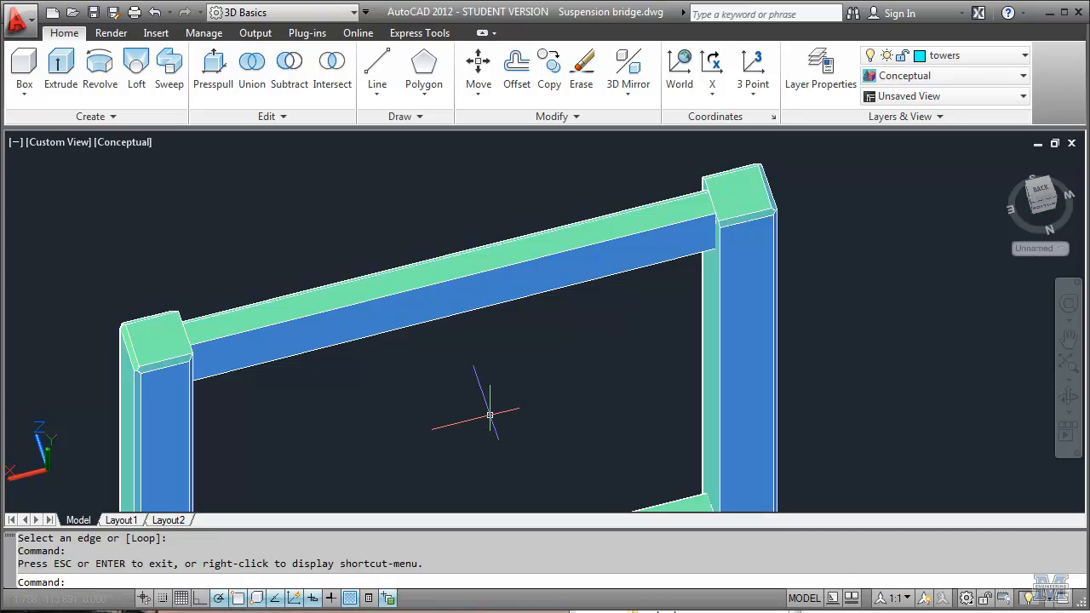
- Start CHAMFEREDGE and set both chamfer distances to 0.25
{"action": "type", "text": "CHAMFEREDGE"}
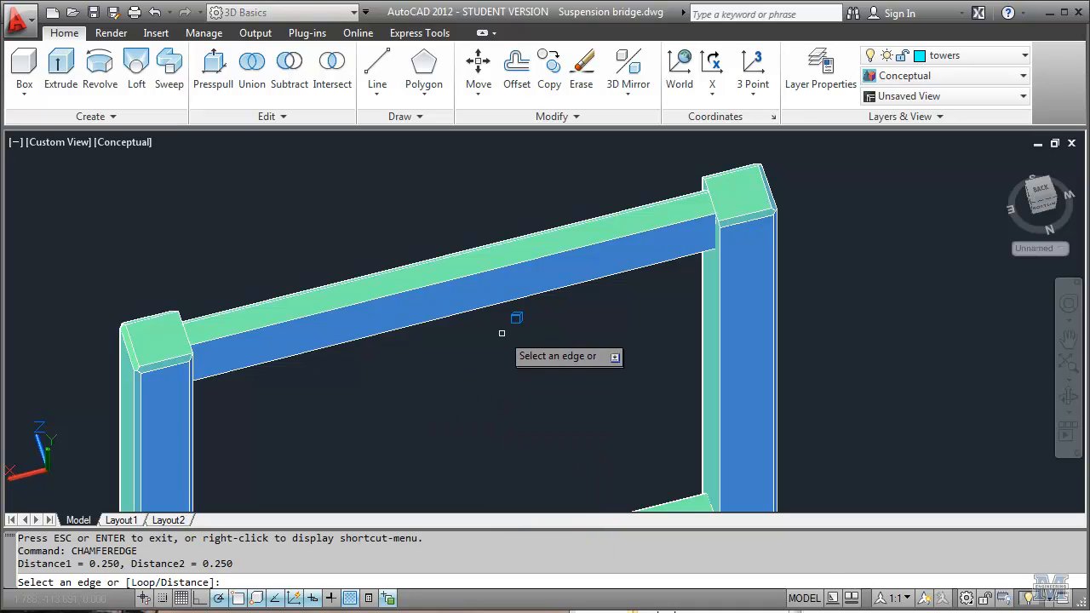
{"action": "mouse_move", "coordinate": [509, 269]}
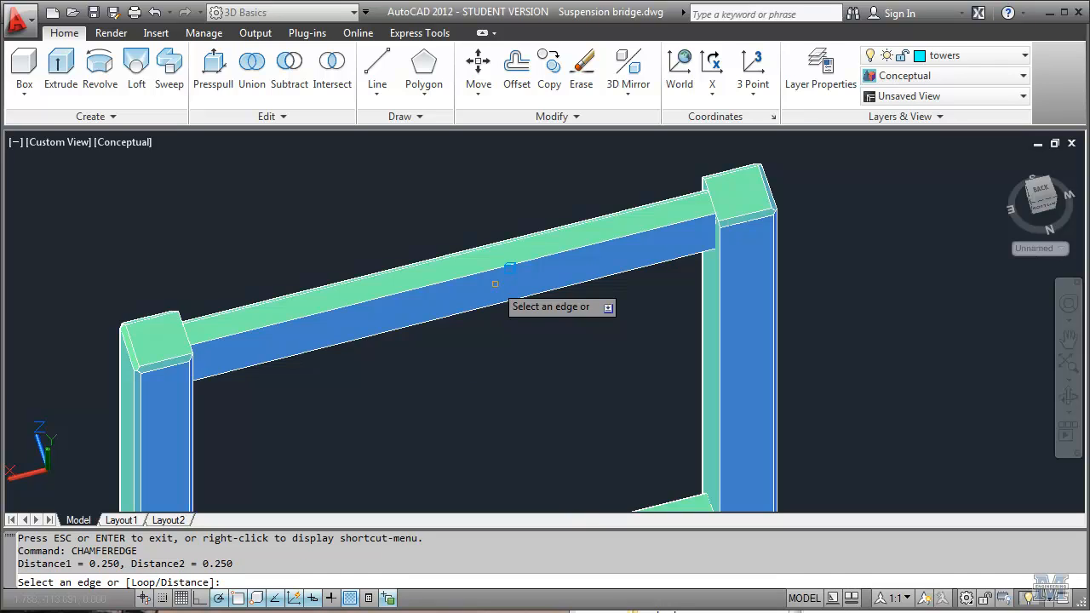
{"action": "type", "text": "distance"}
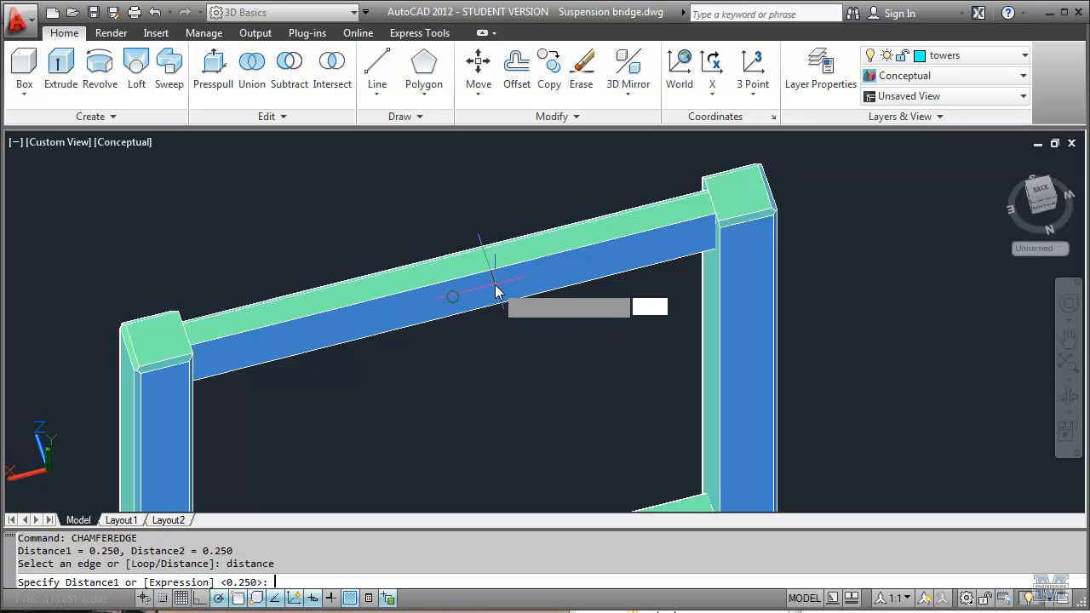
{"action": "type", "text": "0.25"}
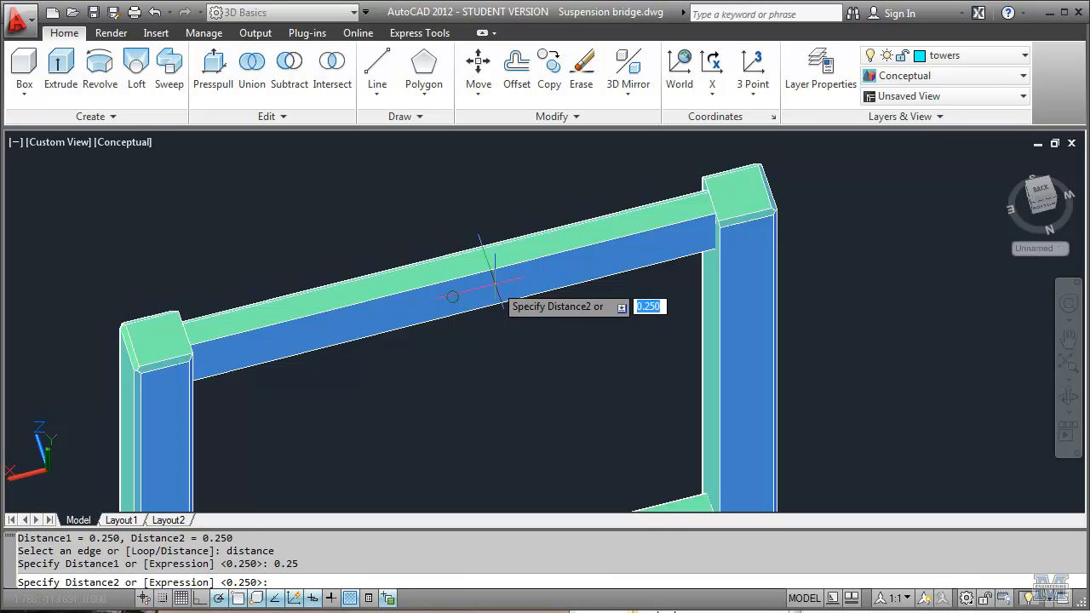
{"action": "type", "text": "0.25"}
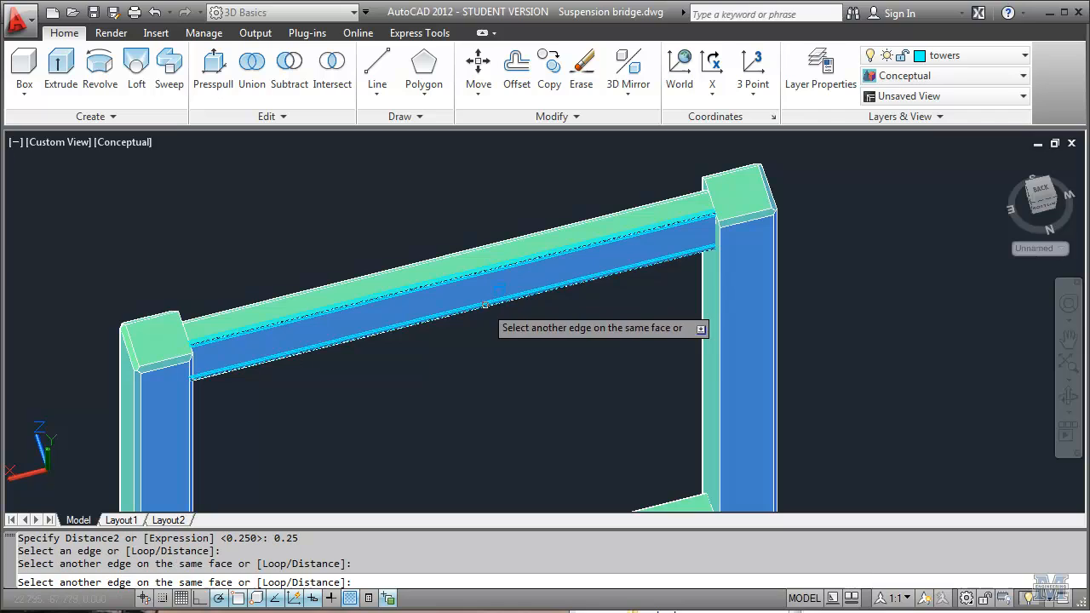
{"action": "mouse_move", "coordinate": [571, 344]}
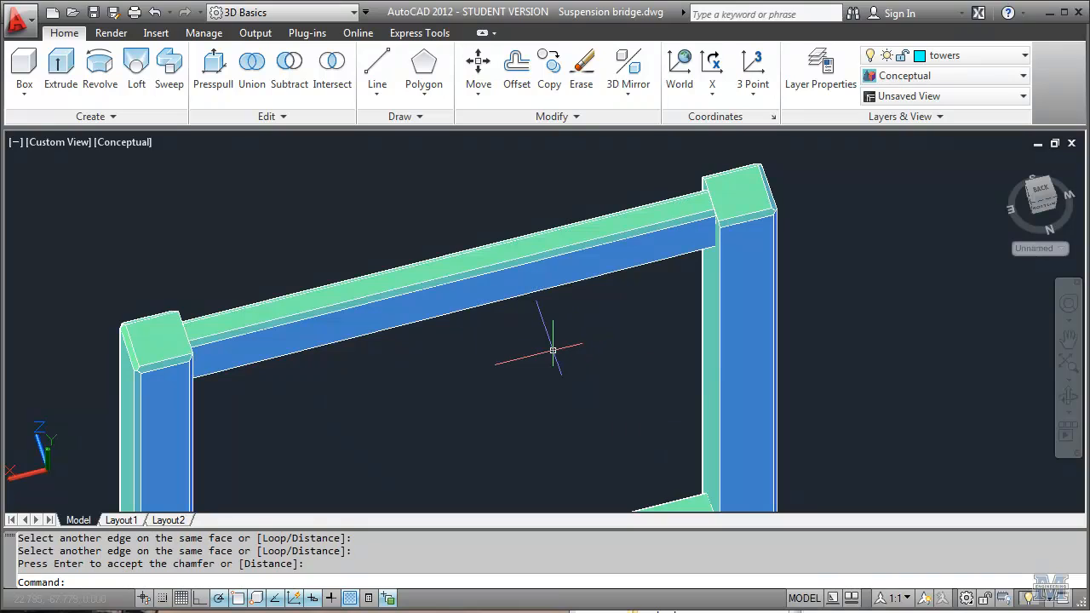
{"action": "mouse_move", "coordinate": [400, 252]}
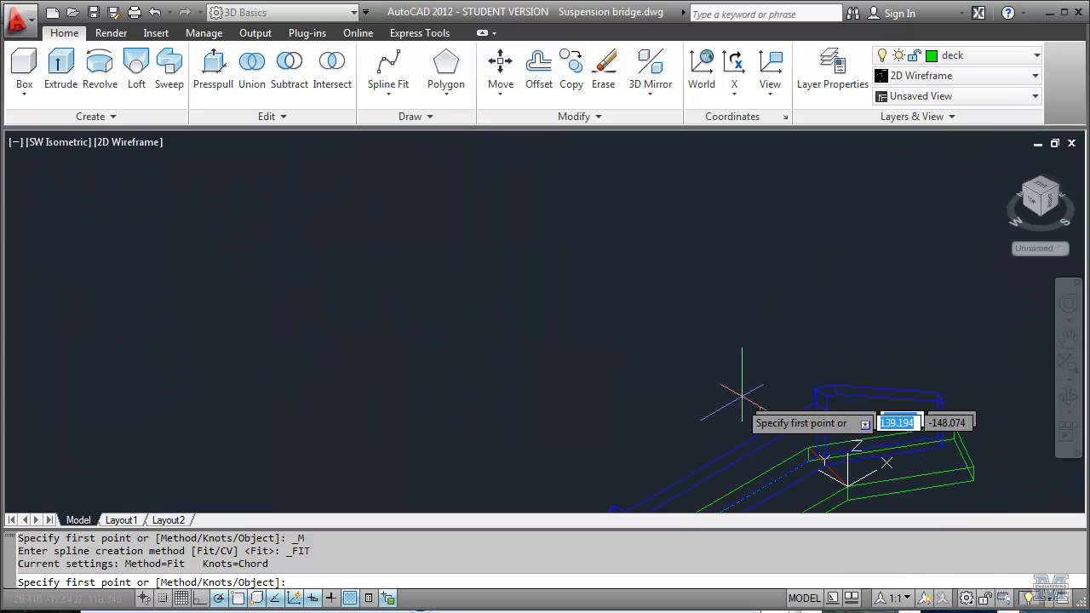
{"action": "mouse_move", "coordinate": [719, 464]}
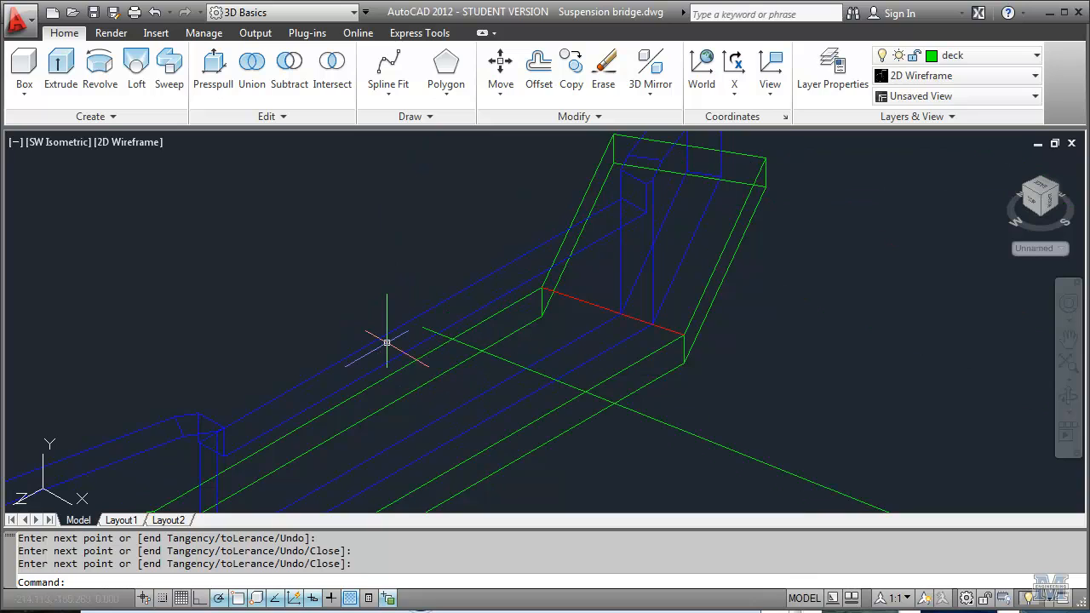
{"action": "mouse_move", "coordinate": [1034, 208]}
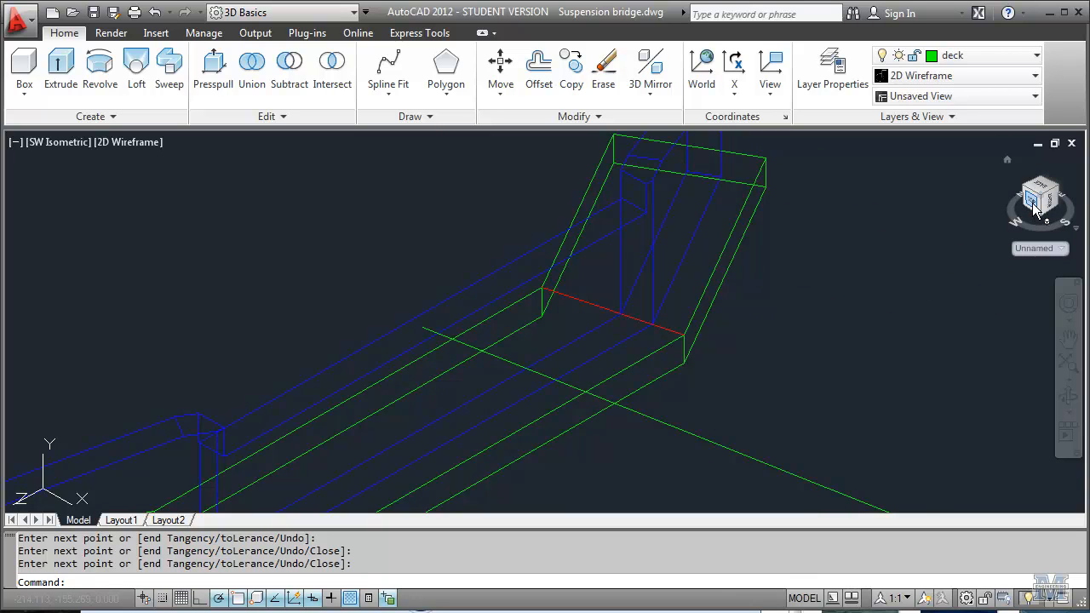
- From the Left view, move the deck spline from its top point 1 unit at 90°
{"action": "left_click", "coordinate": [1017, 196]}
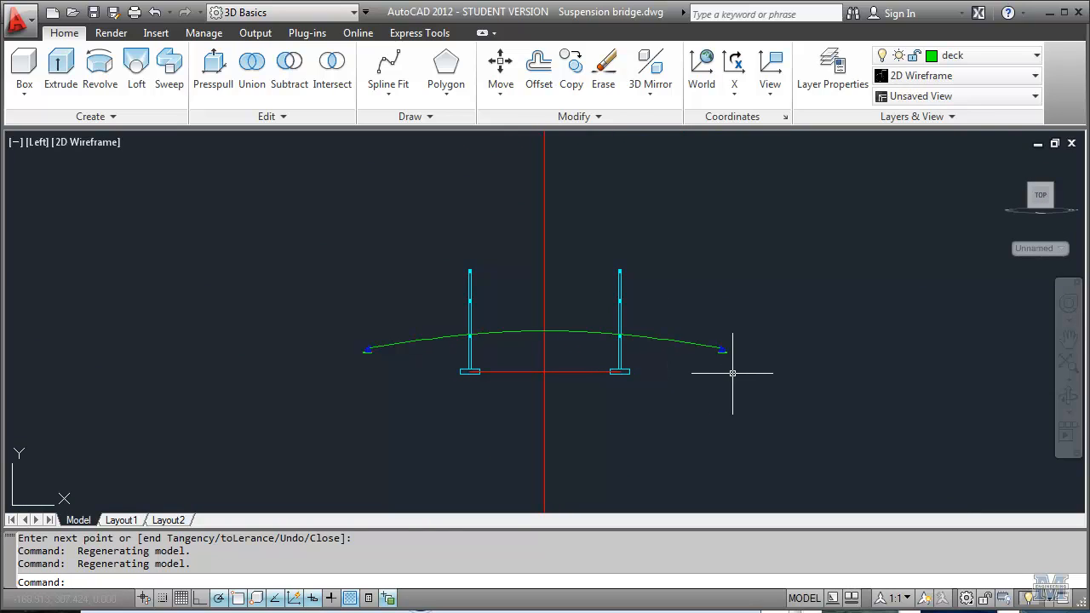
{"action": "mouse_move", "coordinate": [1062, 200]}
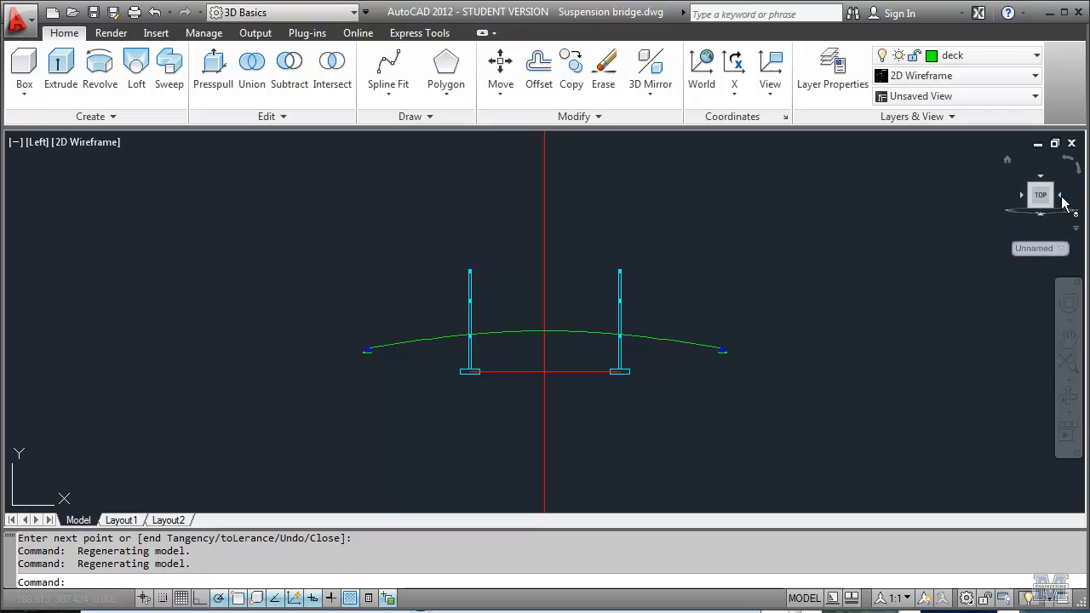
{"action": "mouse_move", "coordinate": [594, 347]}
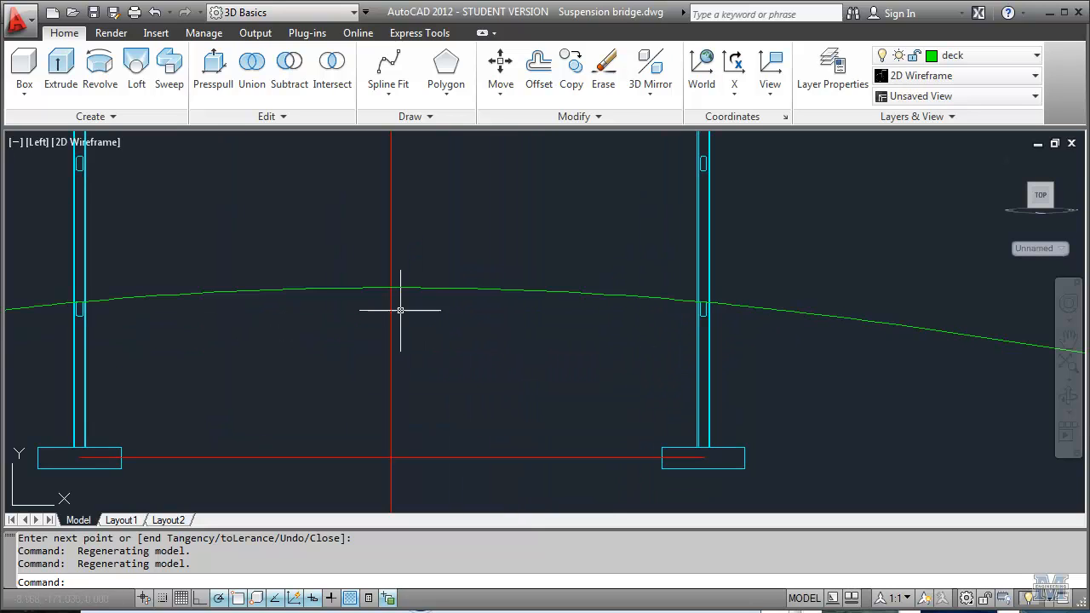
{"action": "mouse_move", "coordinate": [560, 307]}
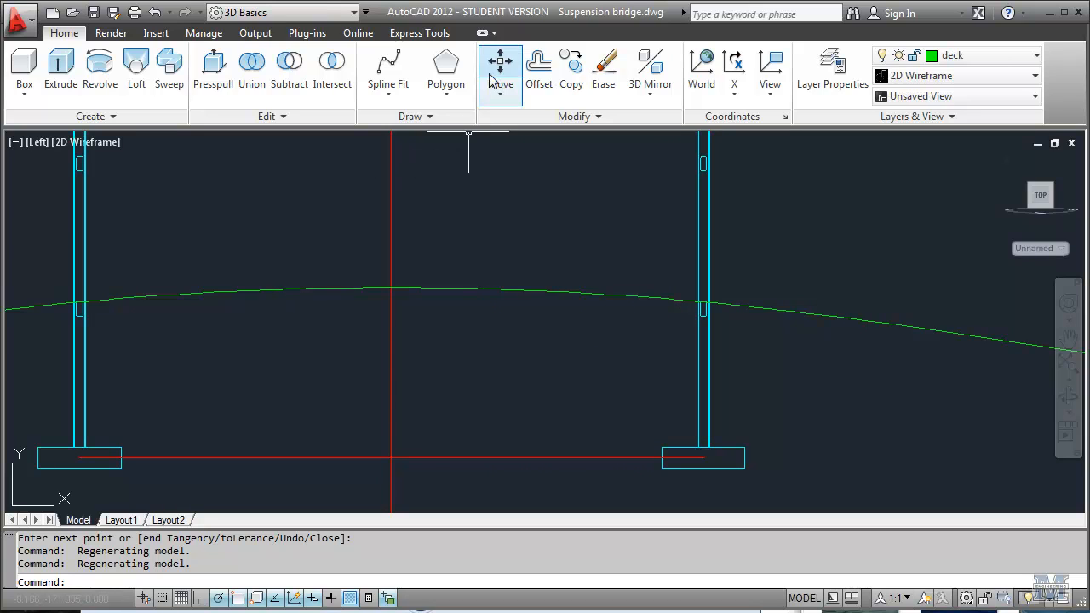
{"action": "left_click", "coordinate": [499, 68]}
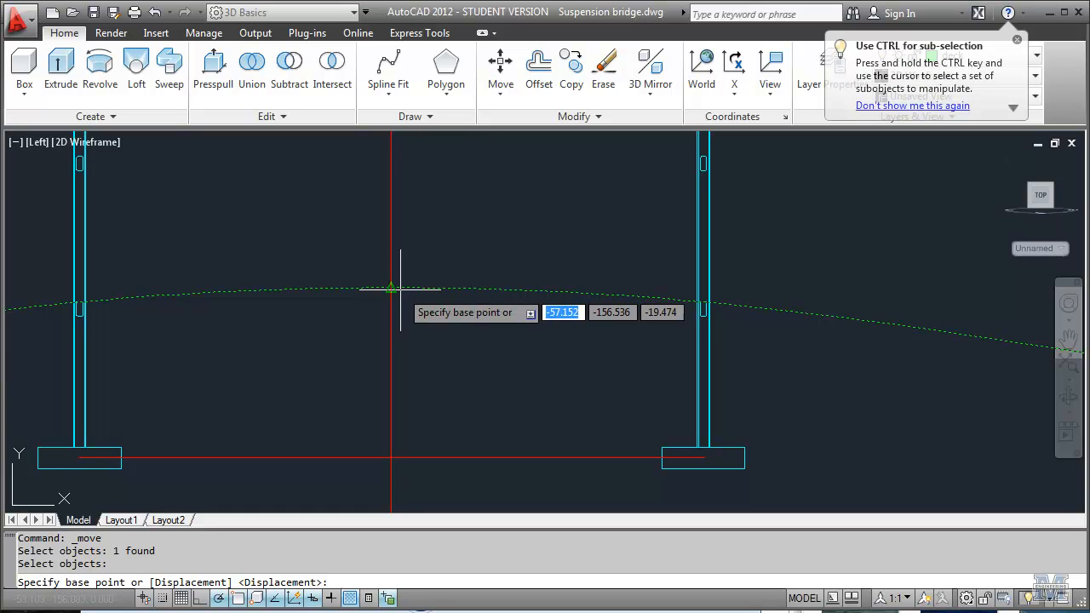
{"action": "left_click", "coordinate": [390, 287]}
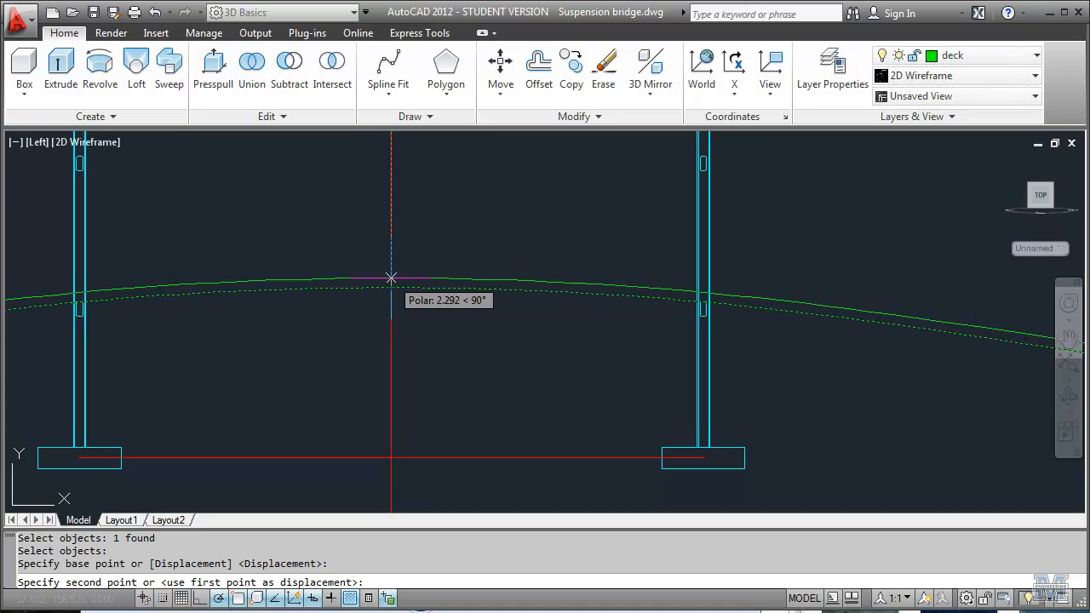
{"action": "type", "text": "1"}
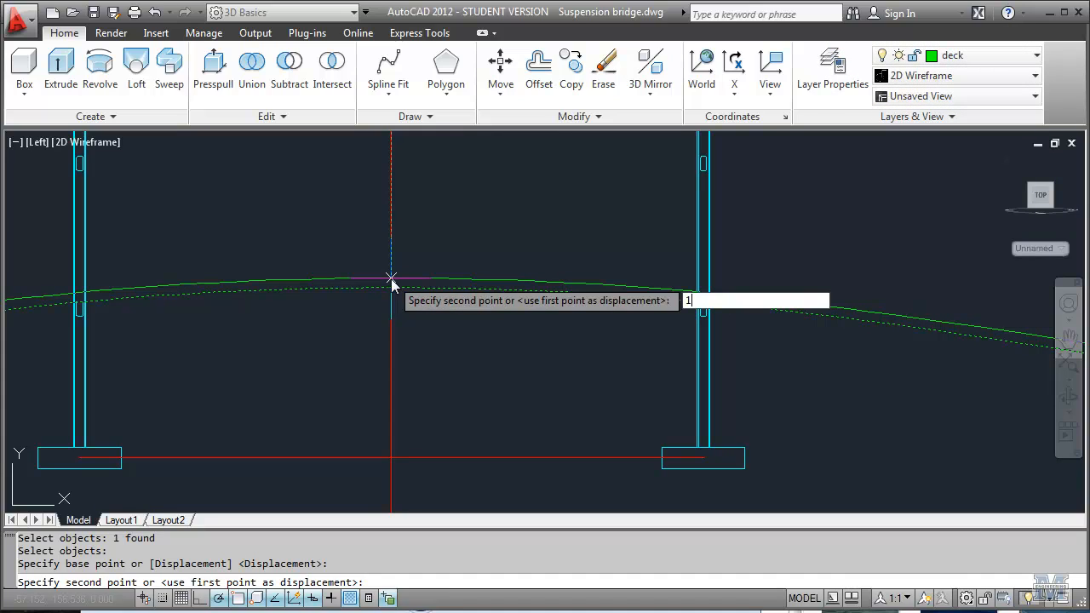
{"action": "type", "text": "90"}
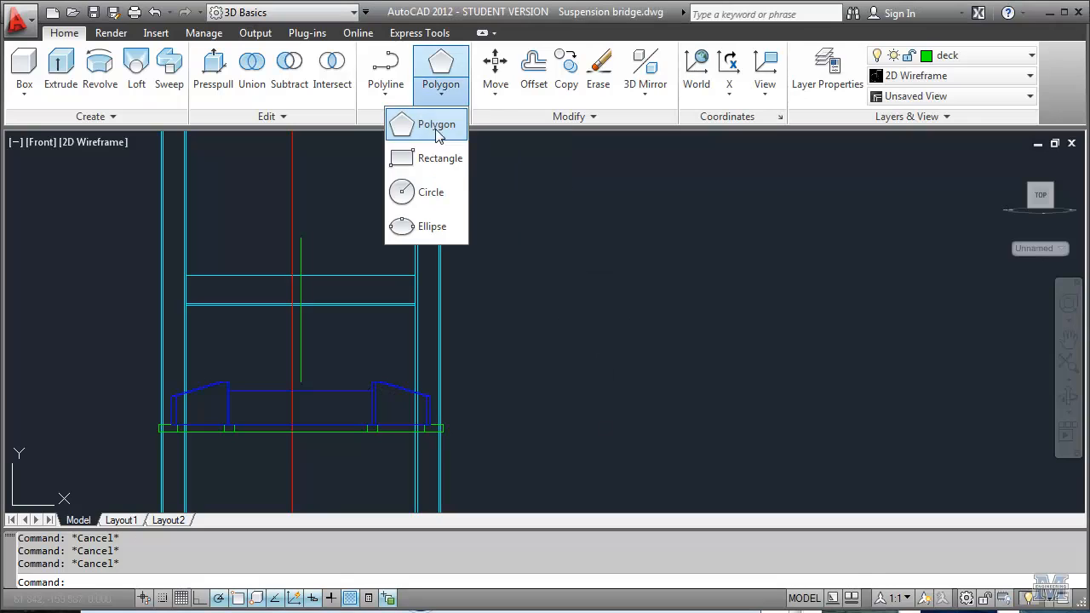
{"action": "left_click", "coordinate": [440, 158]}
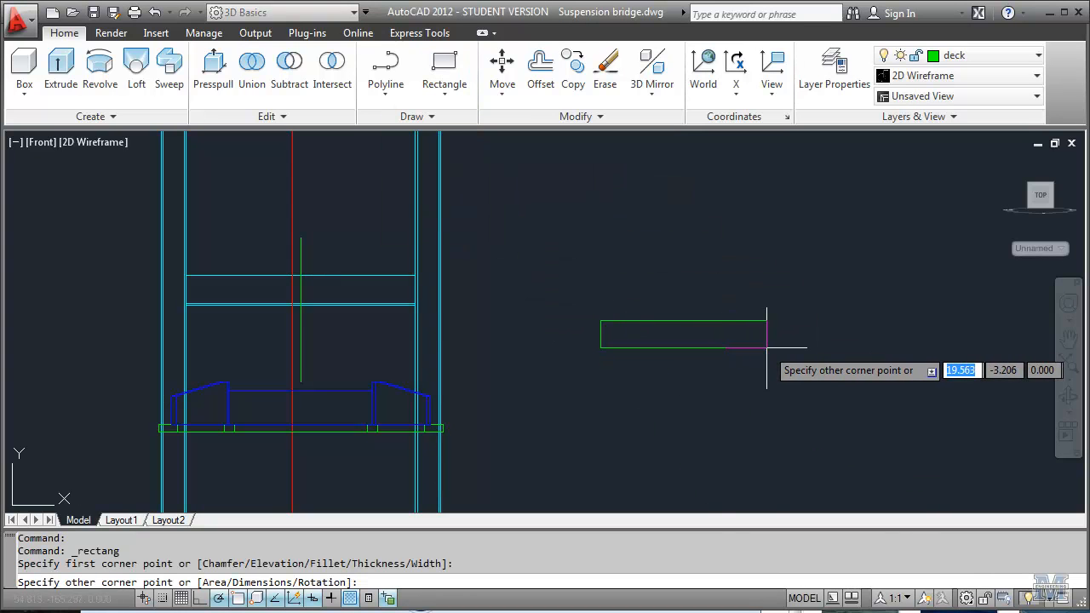
{"action": "type", "text": "16"}
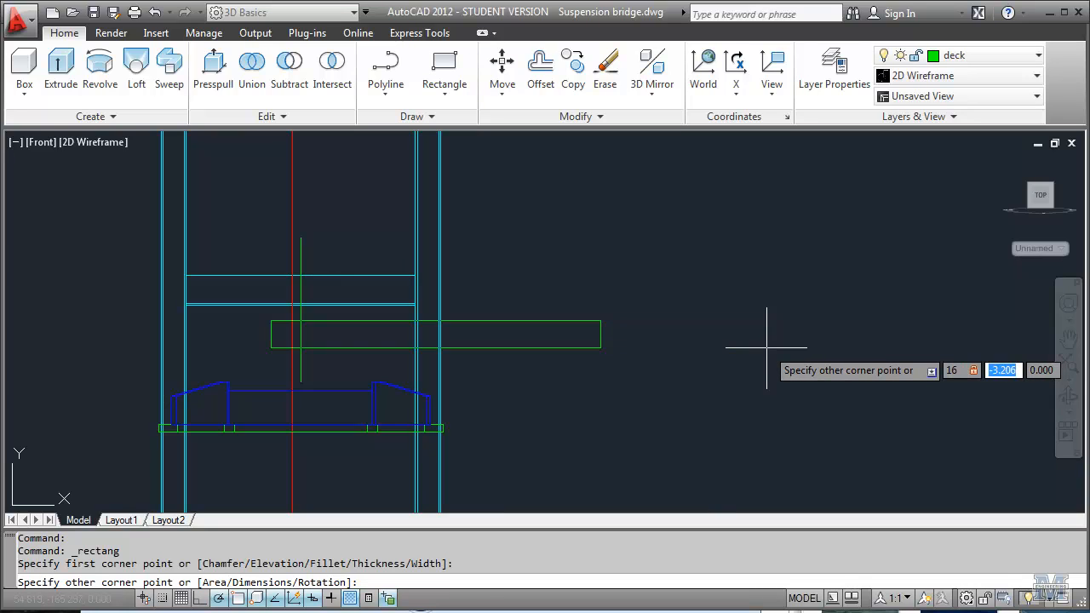
{"action": "type", "text": "@16,2"}
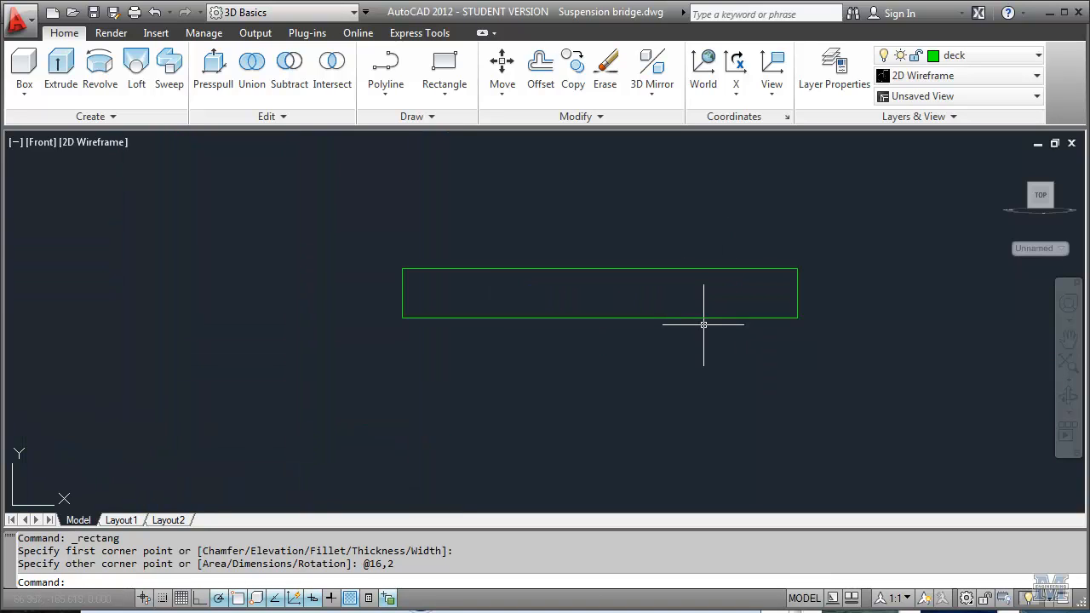
{"action": "mouse_move", "coordinate": [651, 68]}
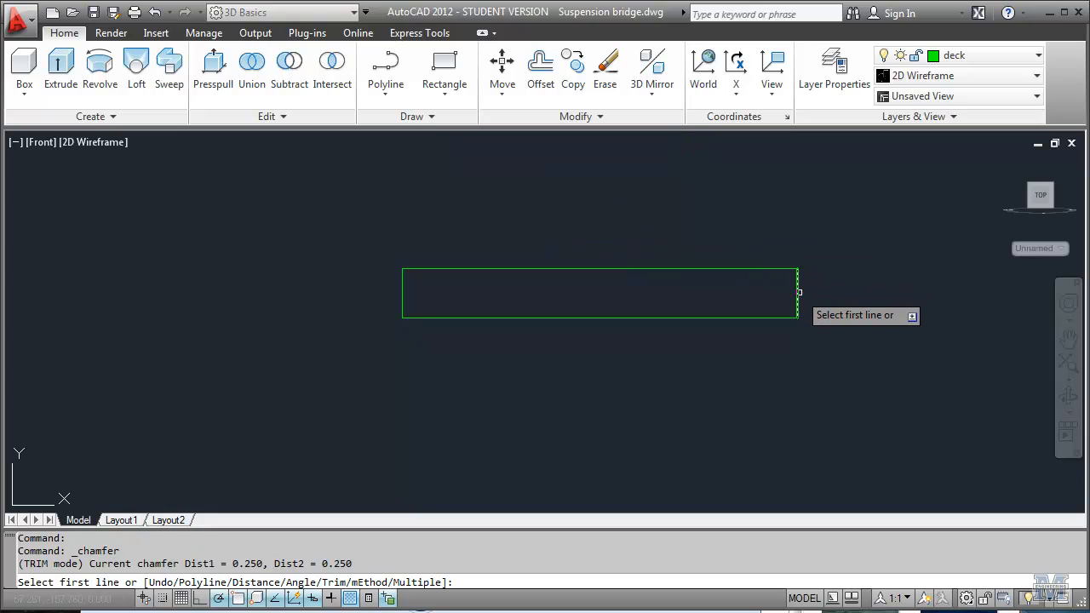
- Set chamfer distances 1.2 and 0.6 and bevel the rectangle's lower corners
{"action": "type", "text": "distanc"}
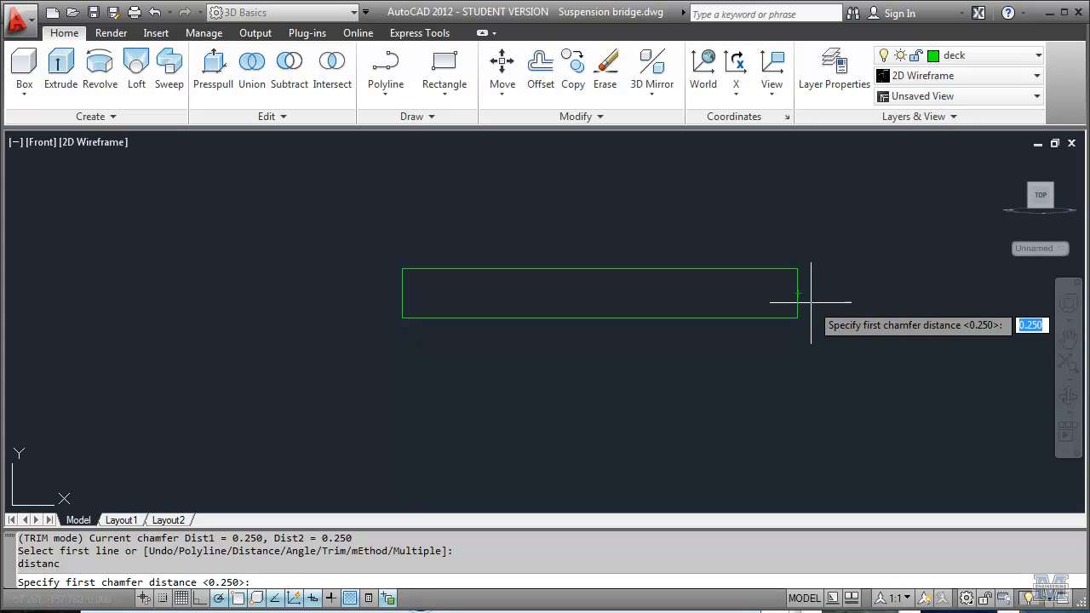
{"action": "type", "text": "1."}
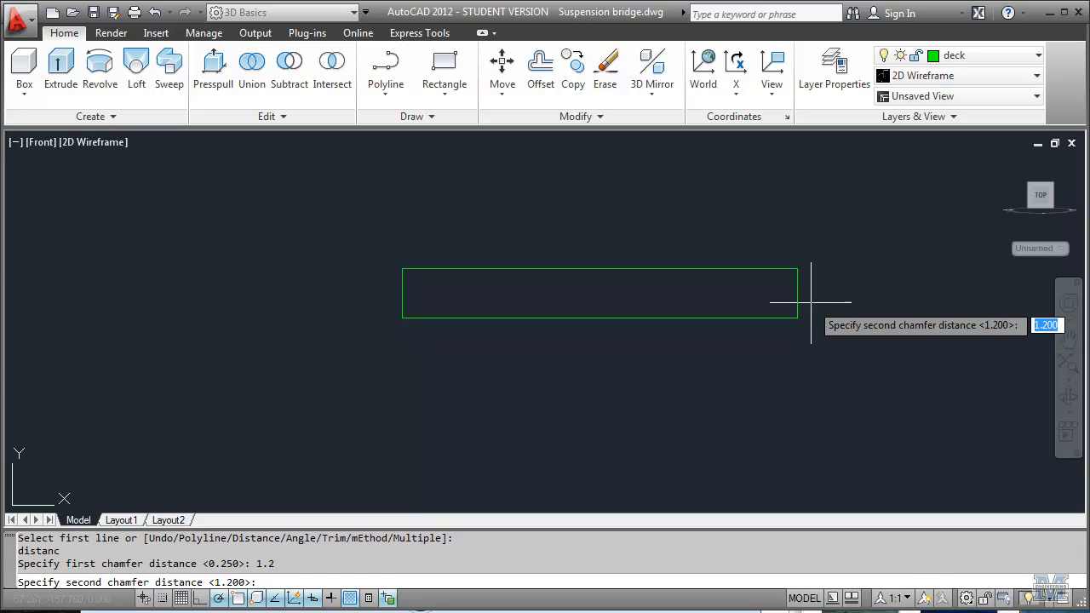
{"action": "type", "text": "0.6"}
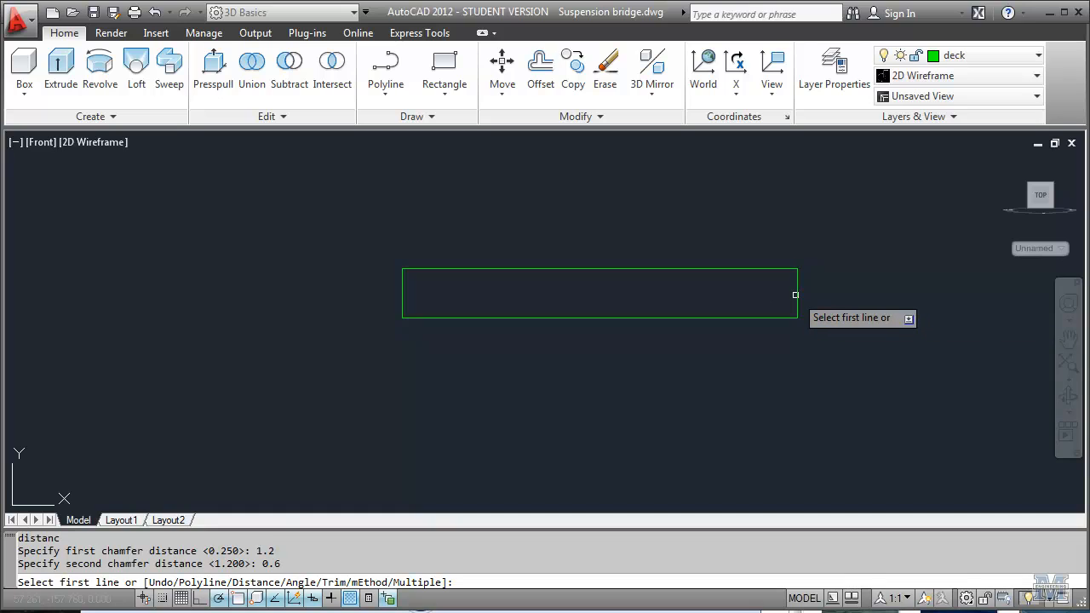
{"action": "left_click", "coordinate": [596, 315]}
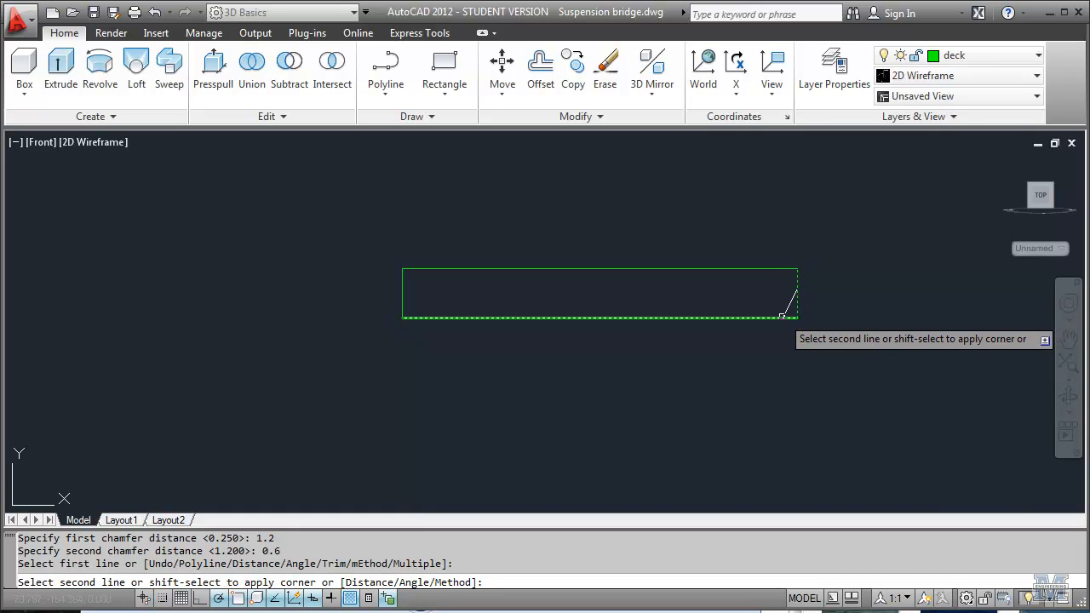
{"action": "left_click", "coordinate": [782, 317]}
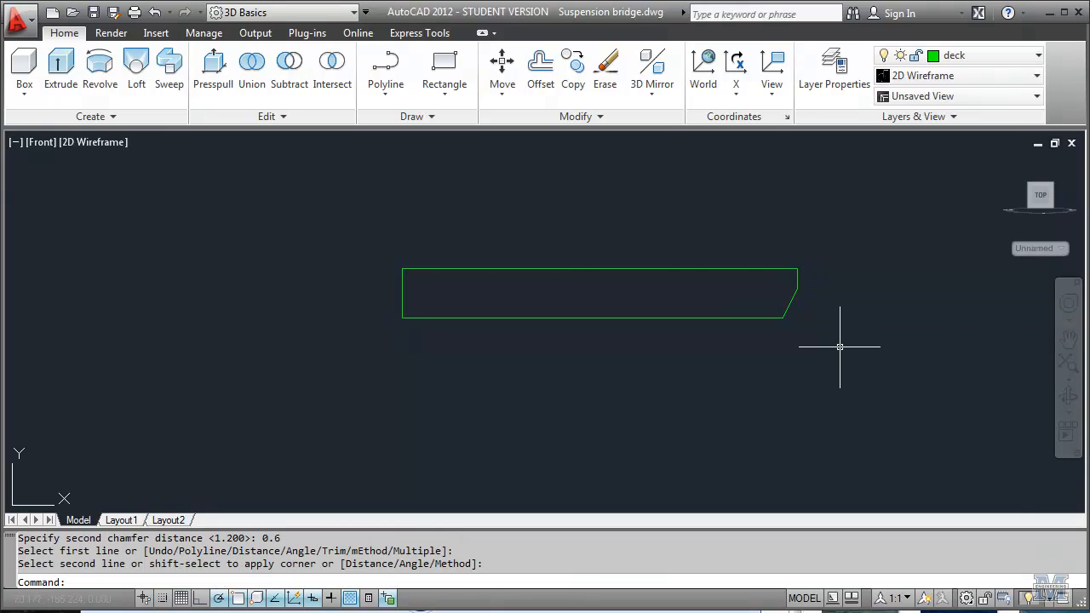
{"action": "mouse_move", "coordinate": [498, 368]}
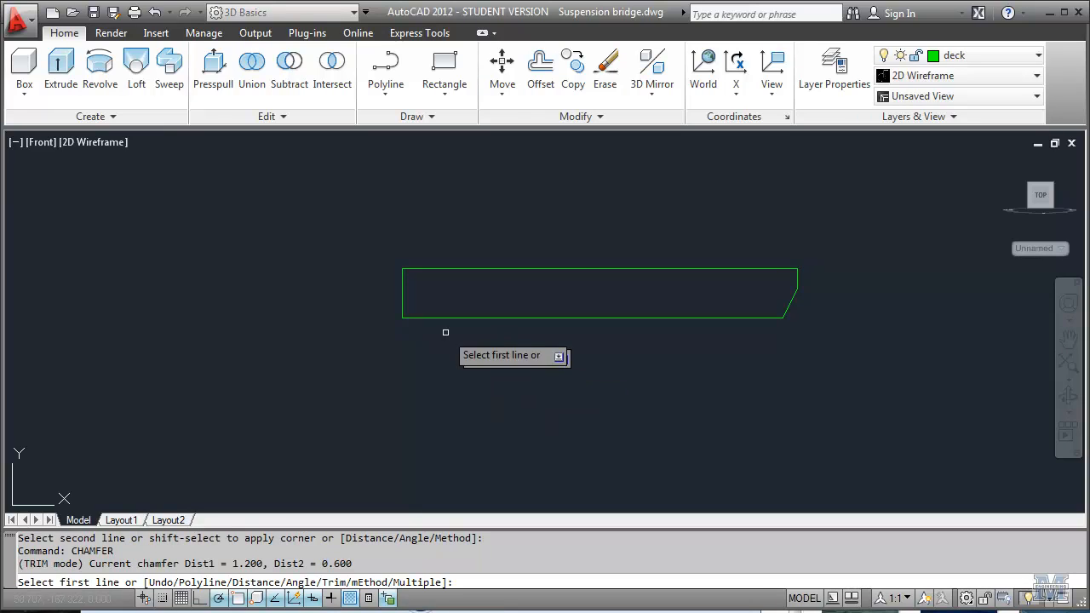
{"action": "left_click", "coordinate": [403, 292]}
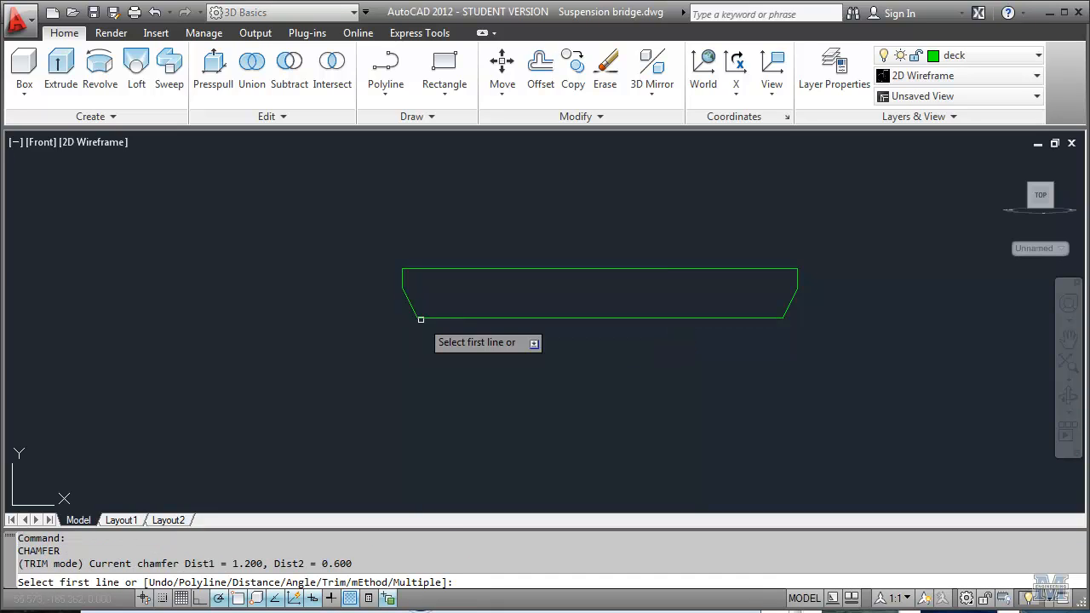
{"action": "mouse_move", "coordinate": [542, 316]}
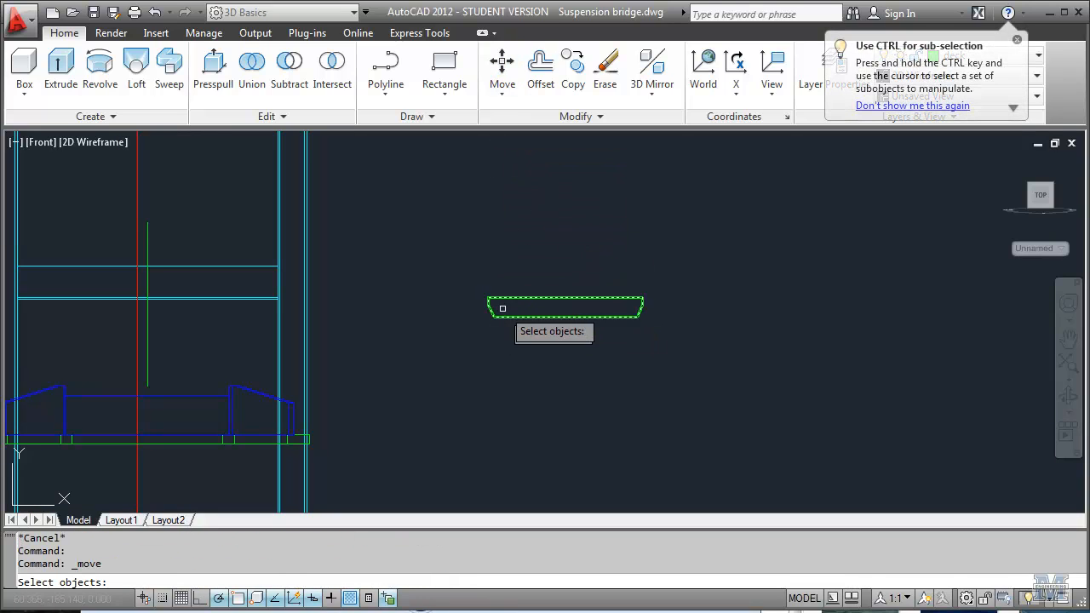
- Select the green deck profile and take its bottom midpoint as the move base point
{"action": "left_click", "coordinate": [565, 307]}
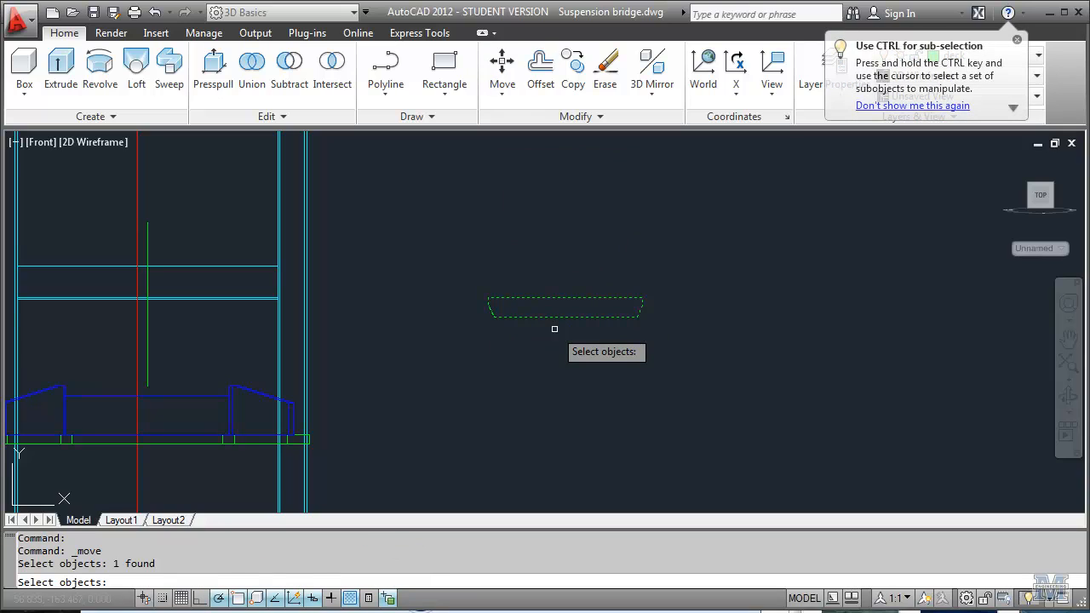
{"action": "left_click", "coordinate": [554, 329]}
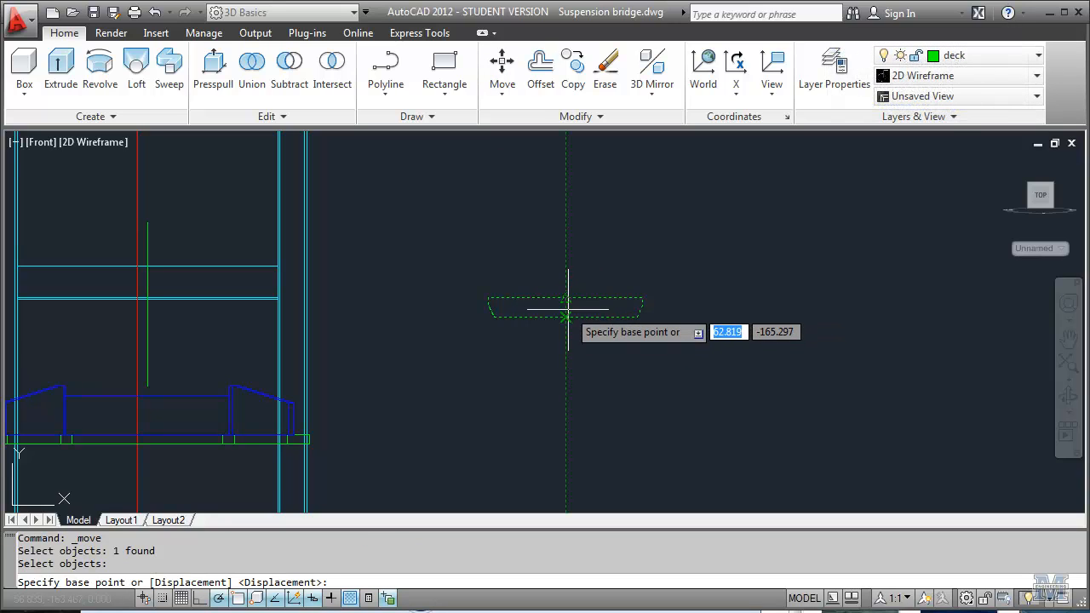
{"action": "left_click", "coordinate": [567, 315]}
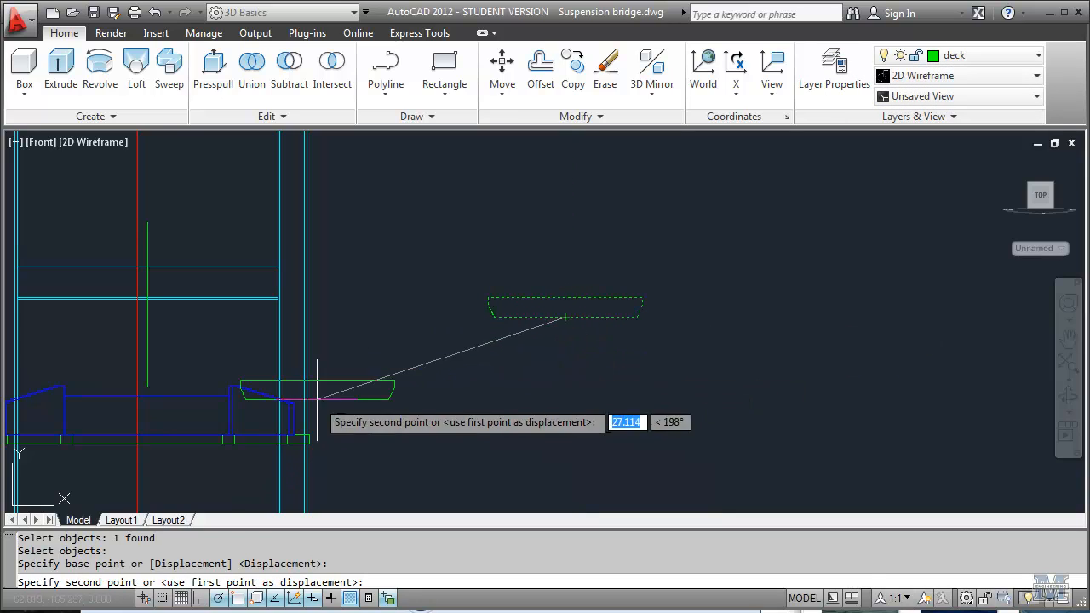
{"action": "mouse_move", "coordinate": [149, 388]}
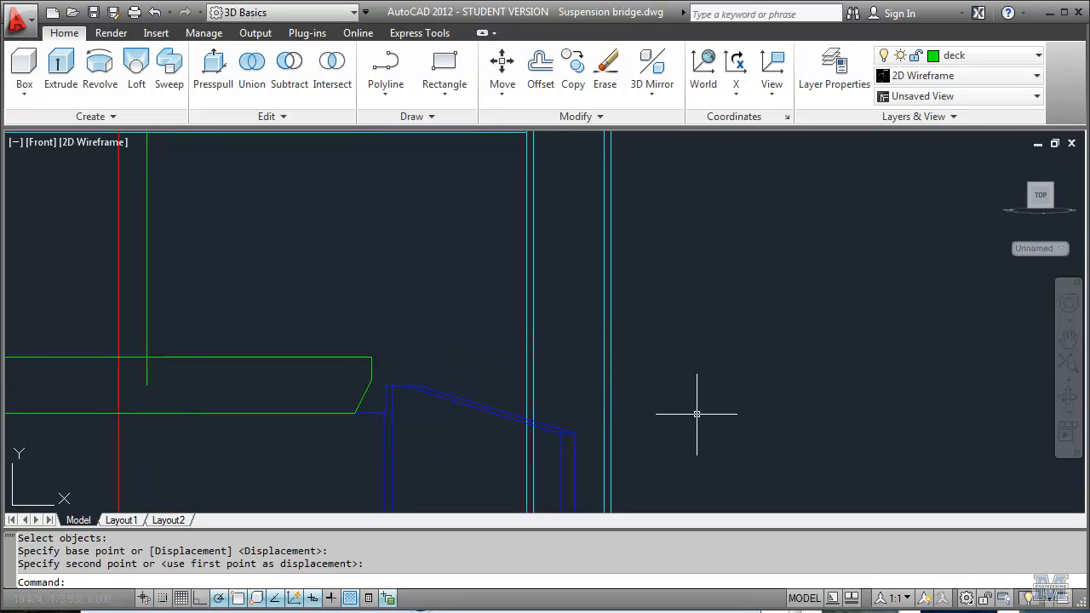
{"action": "mouse_move", "coordinate": [655, 402]}
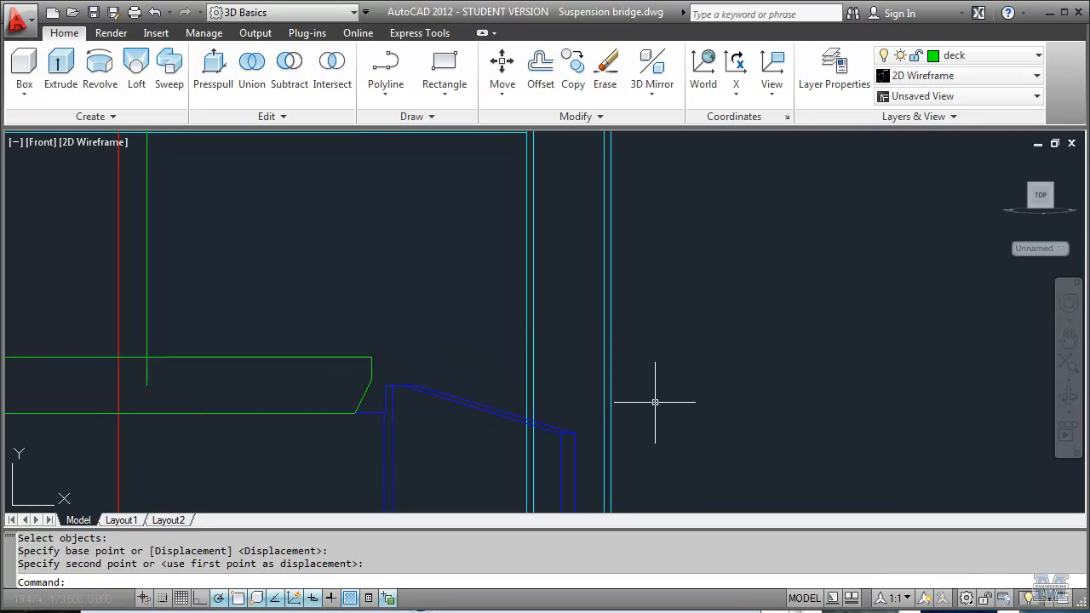
{"action": "mouse_move", "coordinate": [833, 212]}
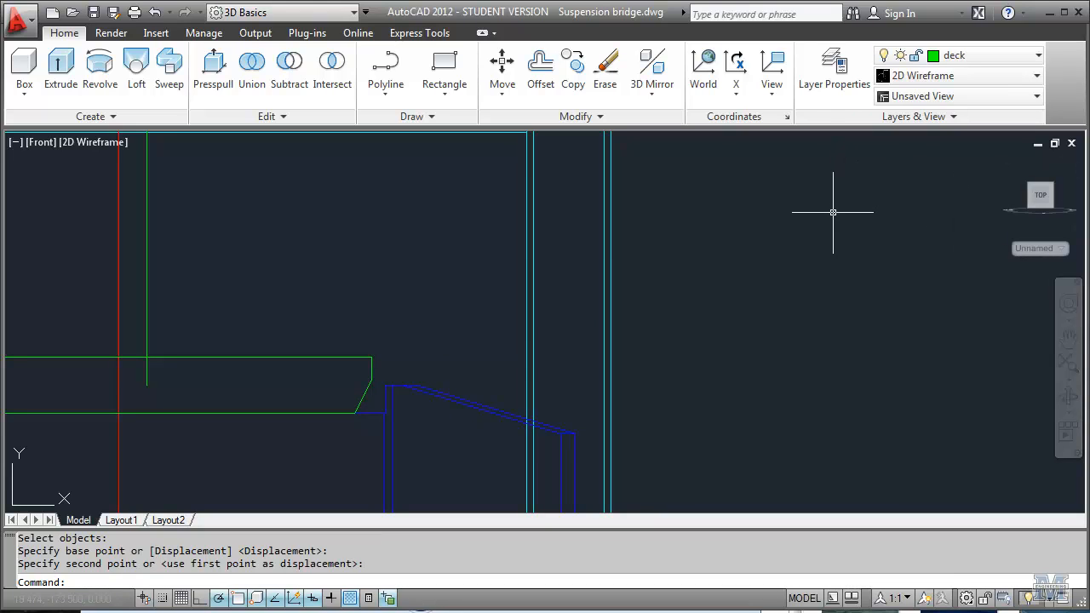
{"action": "mouse_move", "coordinate": [297, 144]}
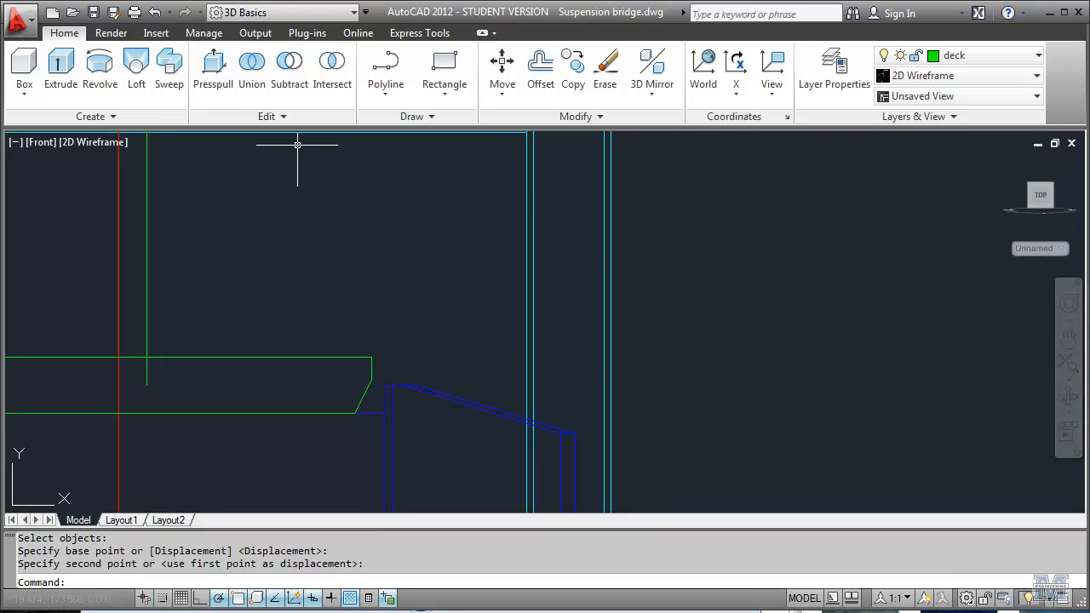
- Start a sweep of the deck profile and switch to the Left view
{"action": "left_click", "coordinate": [169, 68]}
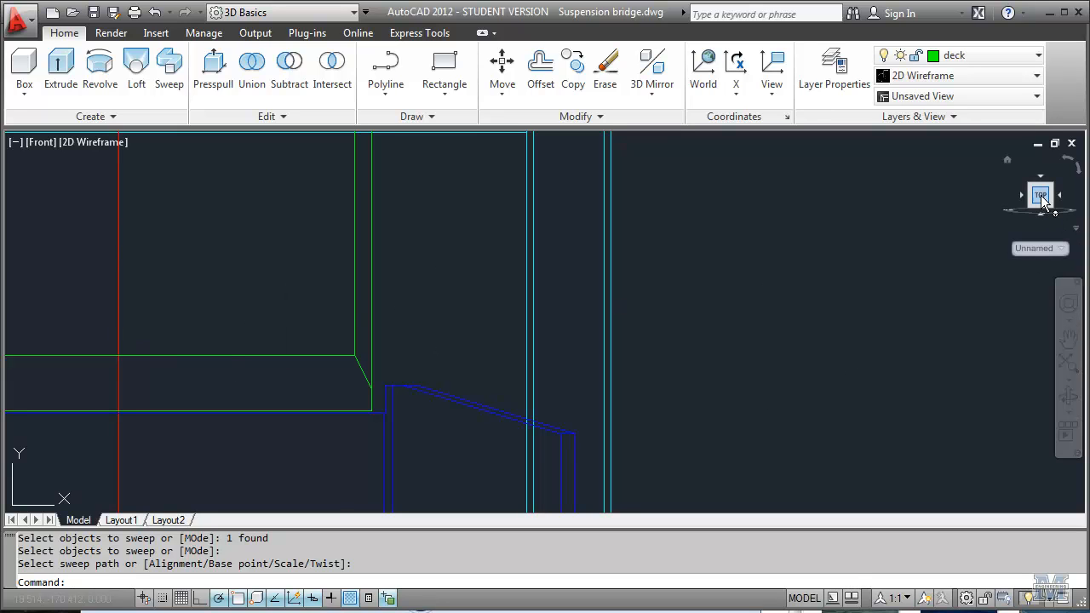
{"action": "left_click", "coordinate": [1039, 195]}
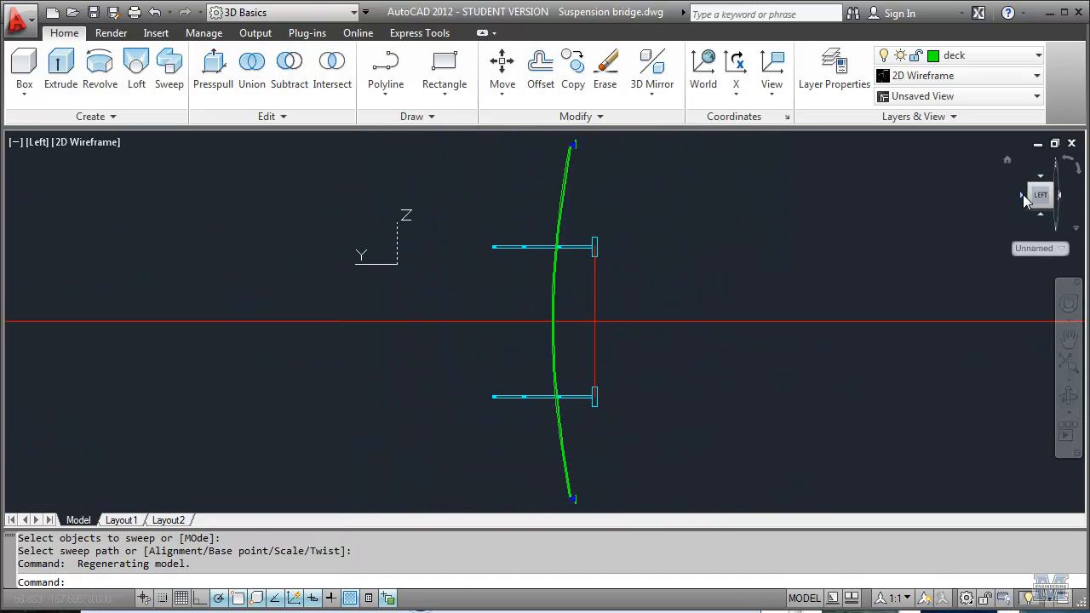
{"action": "mouse_move", "coordinate": [1078, 185]}
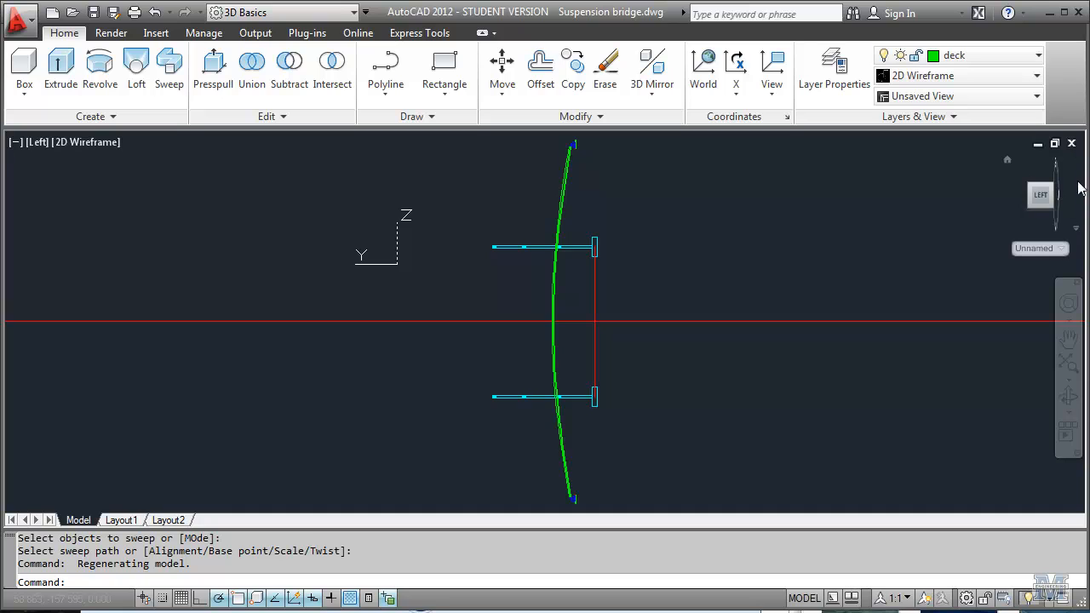
{"action": "mouse_move", "coordinate": [1072, 166]}
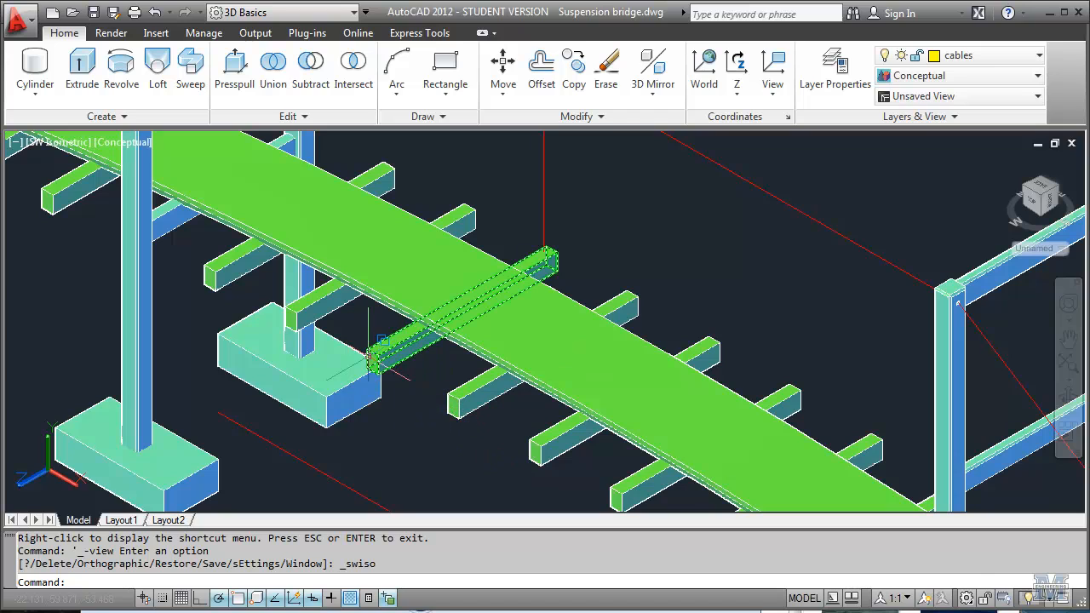
- Complete the deck sweep, align the UCS with the view, and switch to SW Isometric
{"action": "left_click_drag", "start_coordinate": [378, 337], "coordinate": [464, 400]}
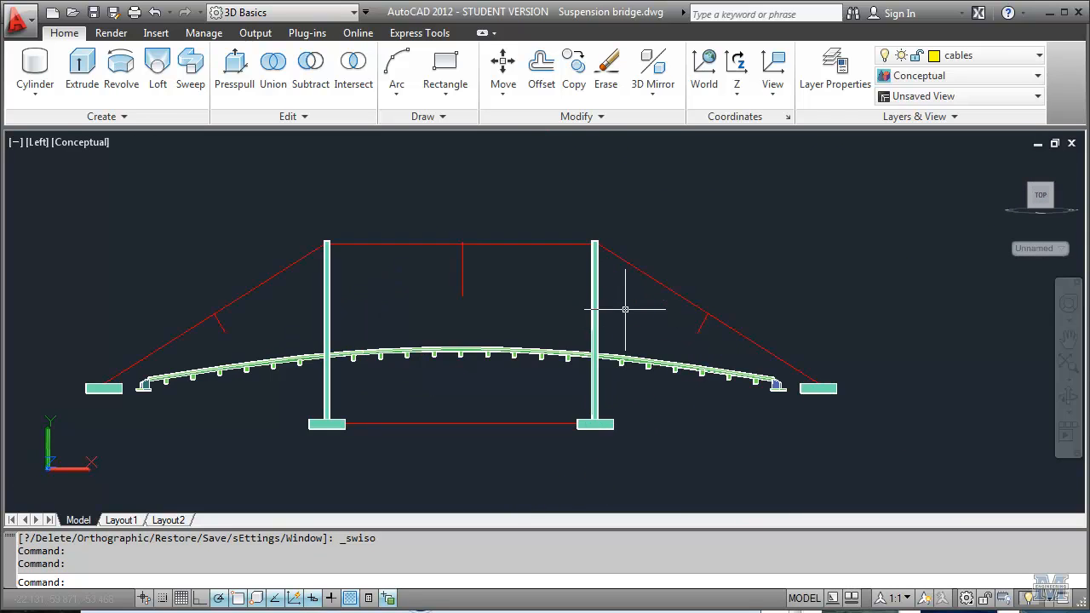
{"action": "mouse_move", "coordinate": [772, 68]}
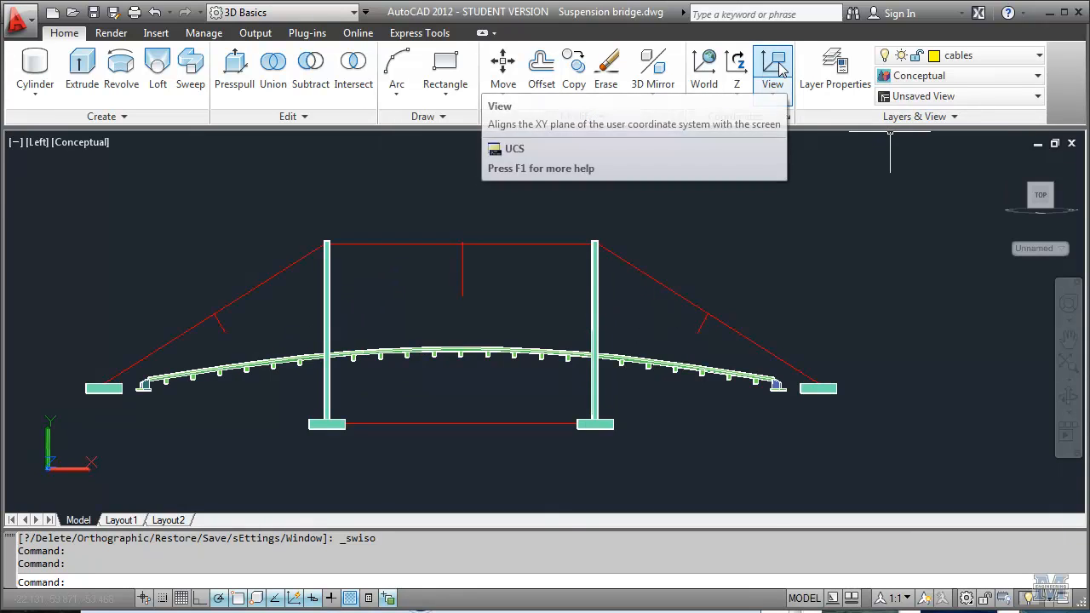
{"action": "left_click", "coordinate": [771, 68]}
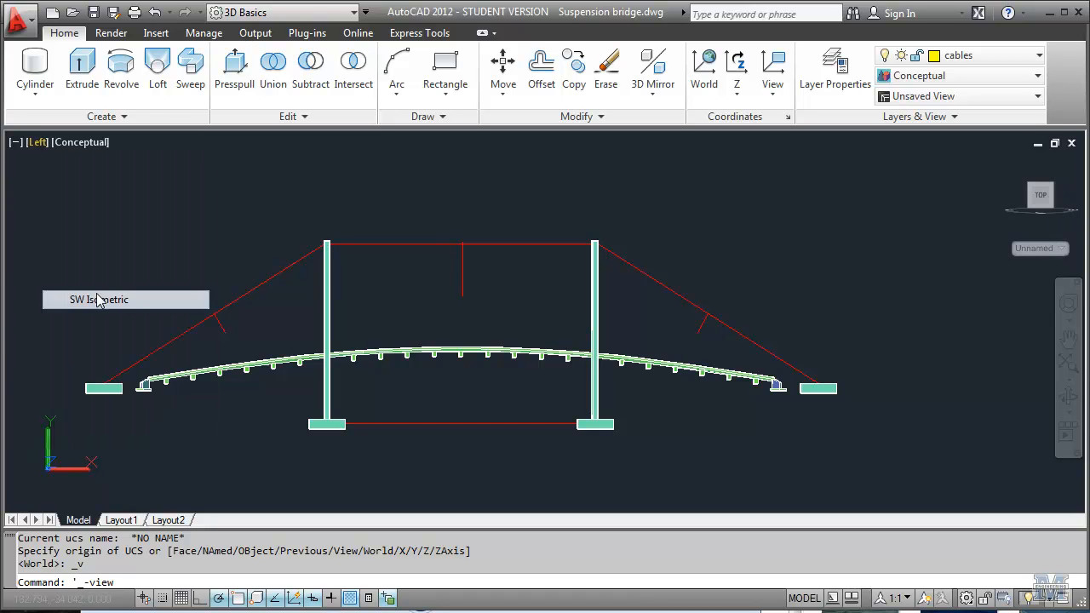
{"action": "left_click", "coordinate": [99, 299]}
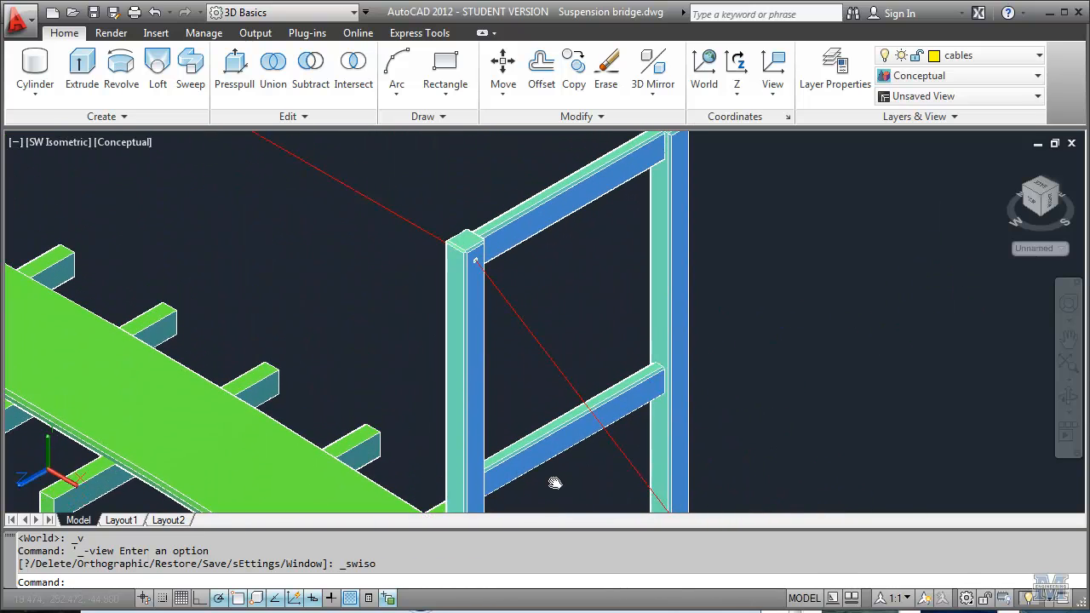
- Draw a 3-point main cable arc, then begin a second arc through the mid-span point
{"action": "left_click", "coordinate": [395, 63]}
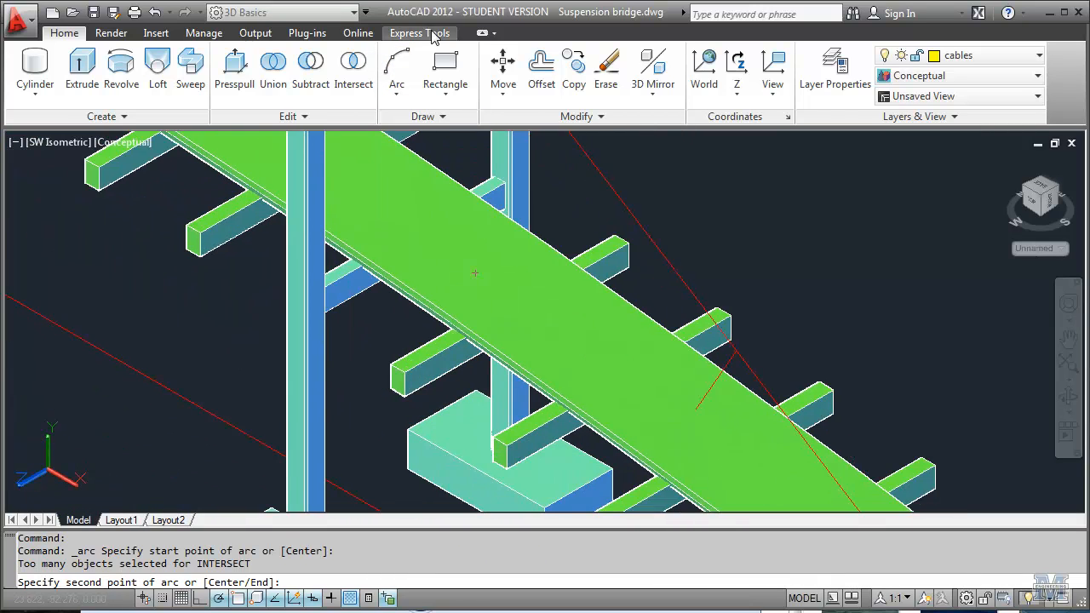
{"action": "mouse_move", "coordinate": [695, 408]}
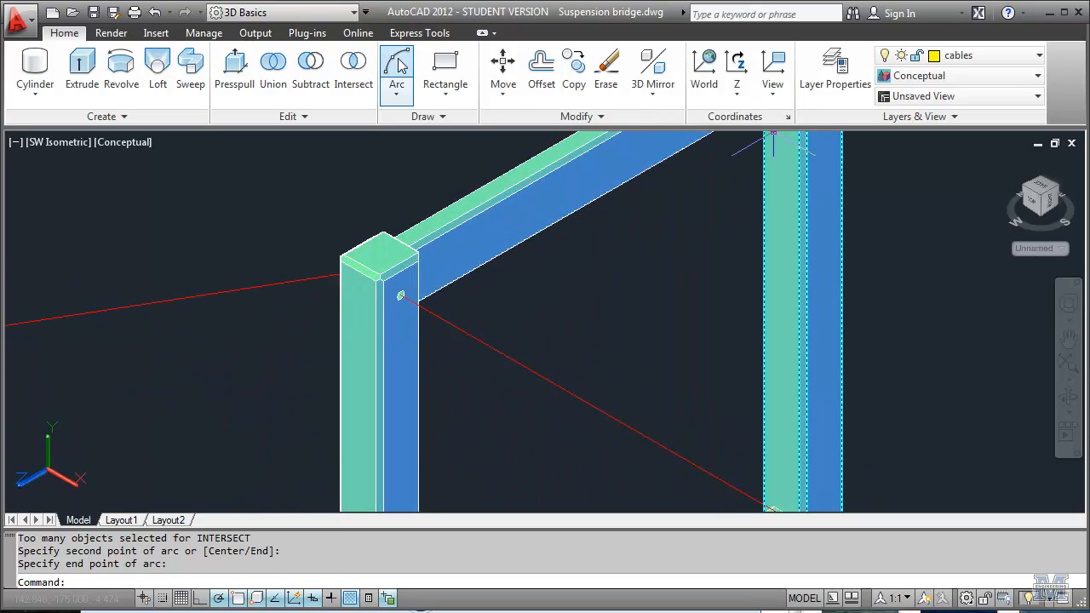
{"action": "left_click", "coordinate": [396, 64]}
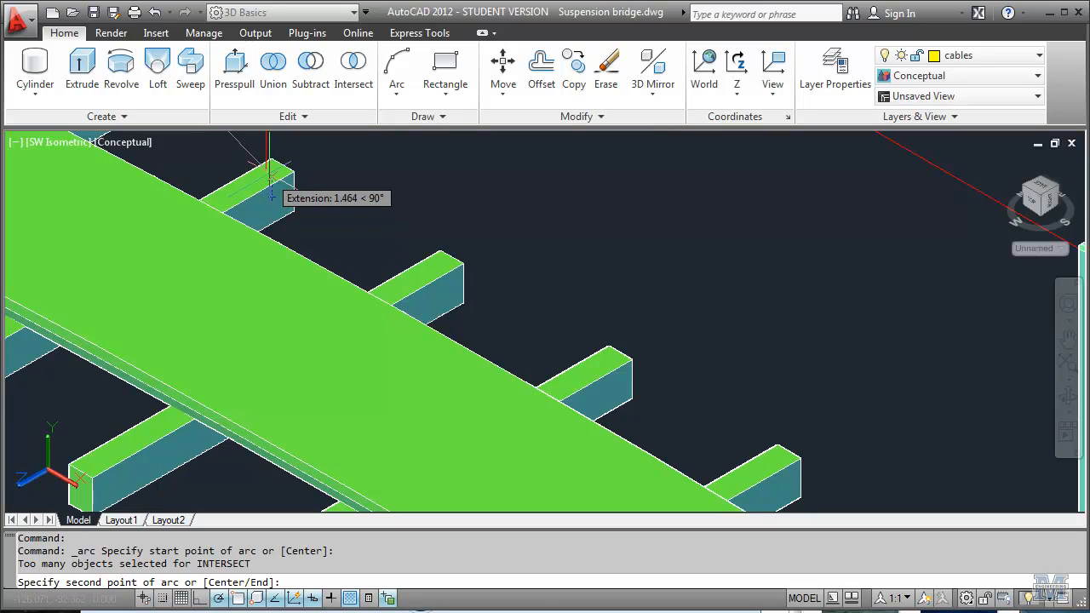
{"action": "left_click", "coordinate": [273, 175]}
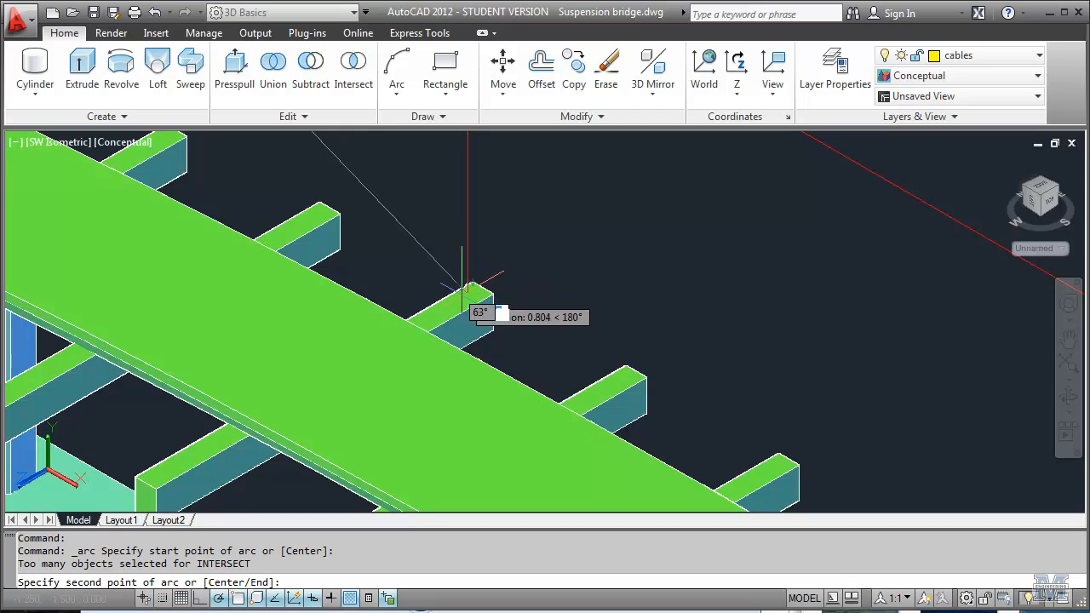
{"action": "mouse_move", "coordinate": [464, 303]}
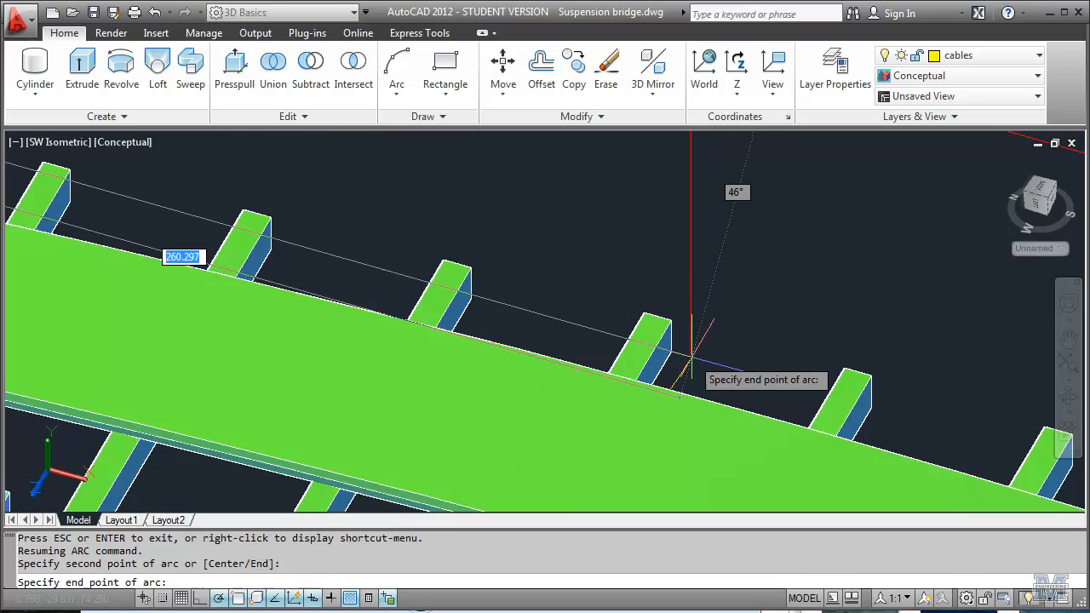
{"action": "mouse_move", "coordinate": [962, 298]}
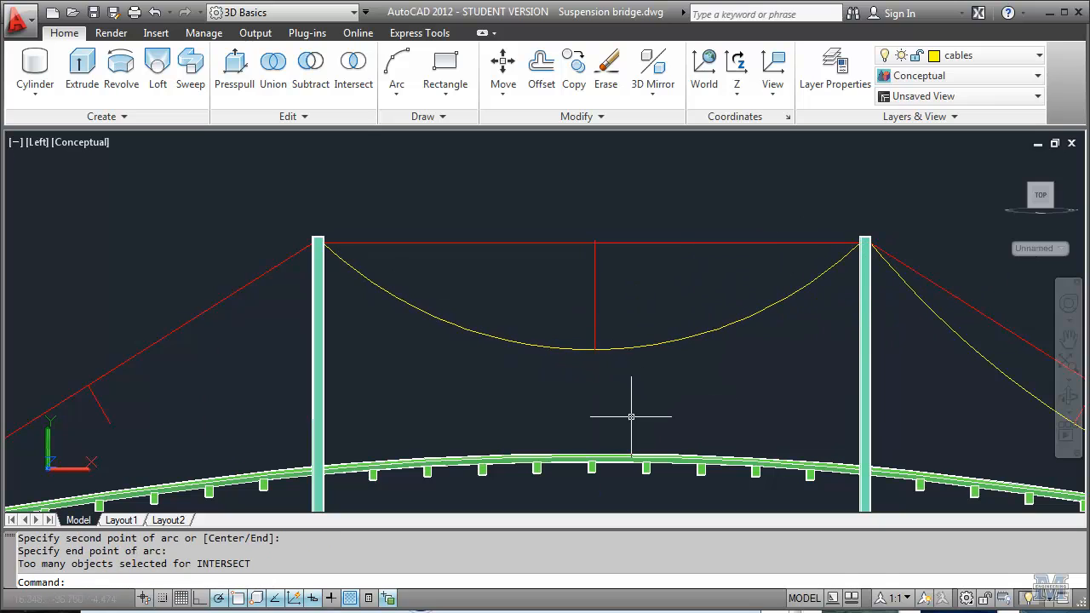
{"action": "mouse_move", "coordinate": [263, 357]}
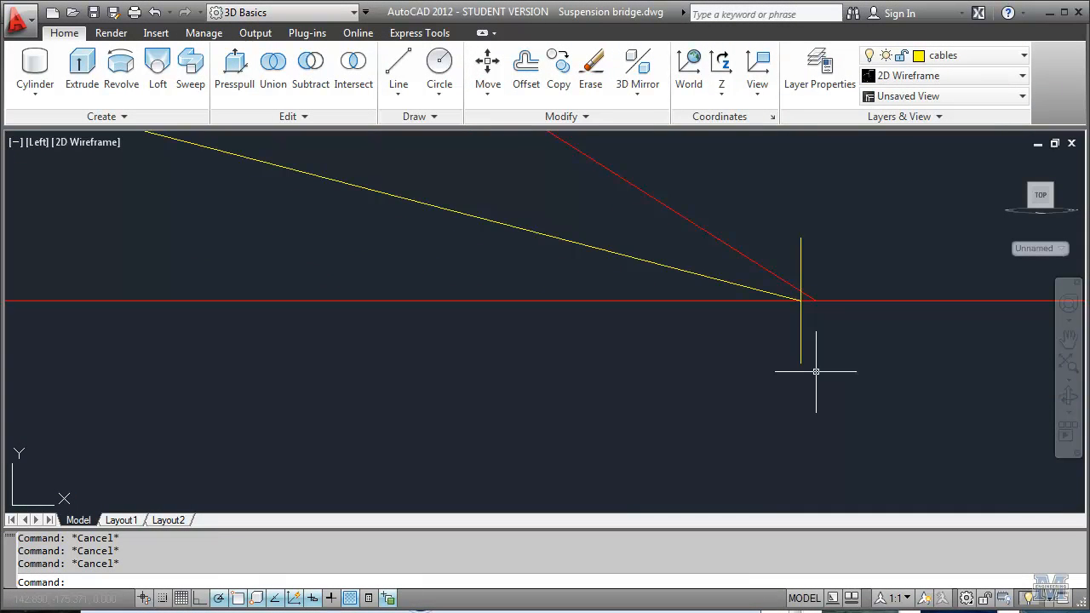
{"action": "mouse_move", "coordinate": [805, 253]}
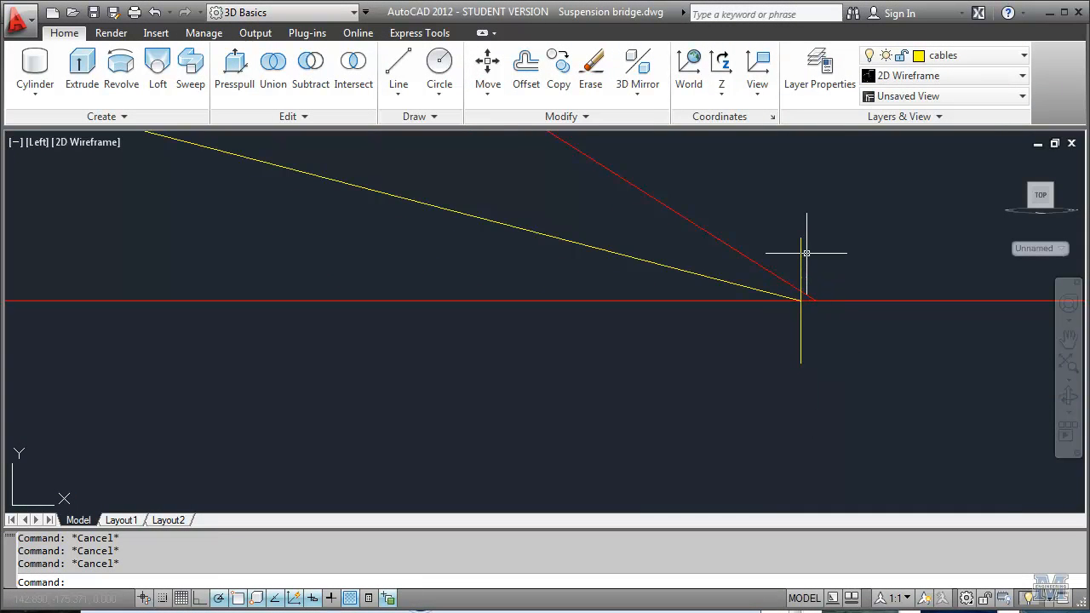
{"action": "mouse_move", "coordinate": [803, 253]}
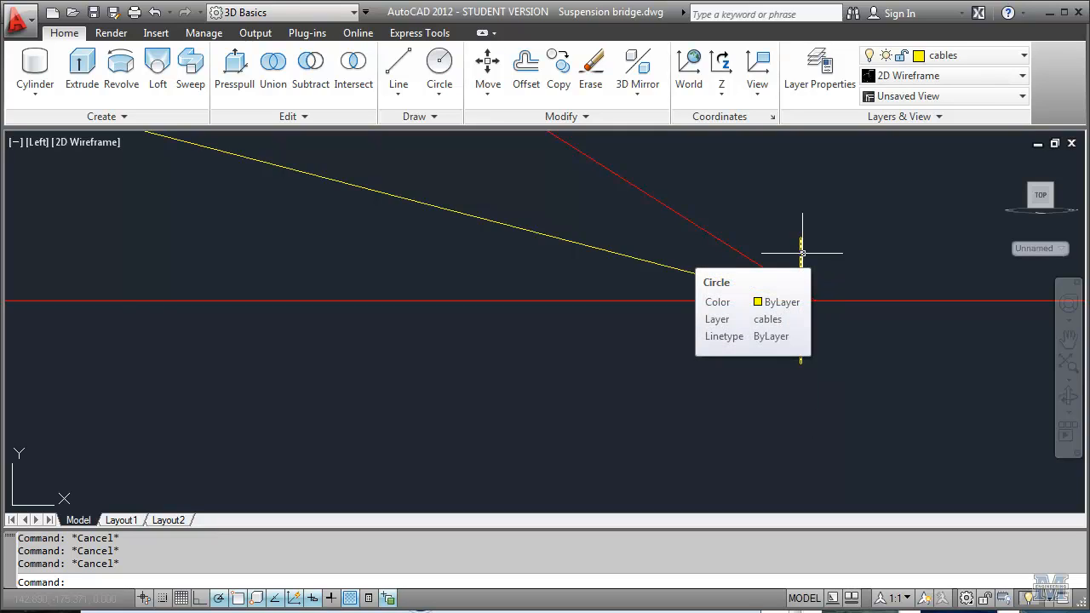
- Start ROTATE and select the circular cross-section at the yellow cable's end
{"action": "type", "text": "ROTATE"}
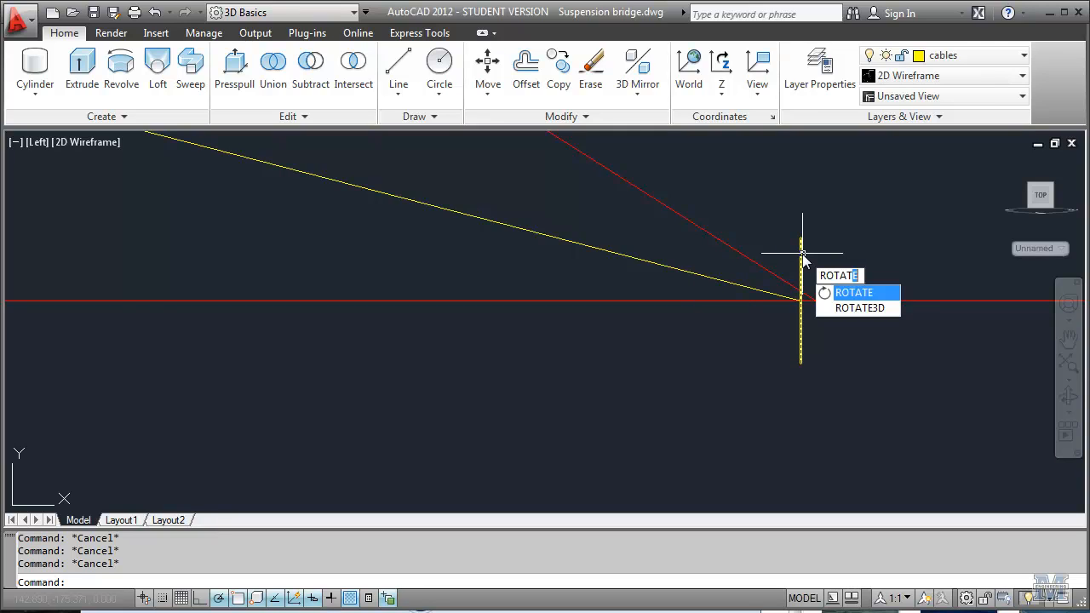
{"action": "left_click", "coordinate": [853, 292]}
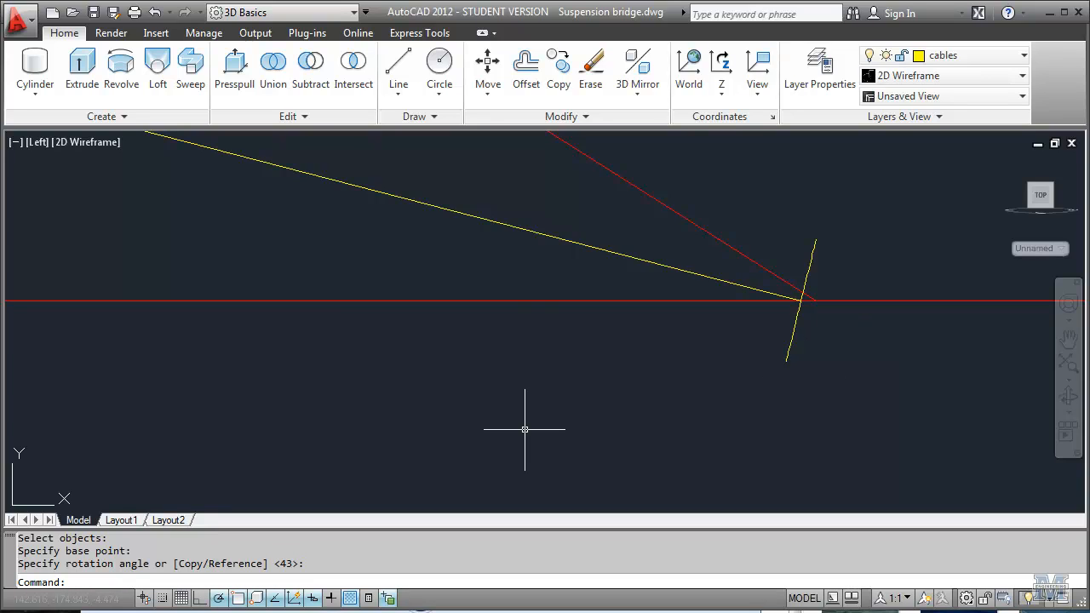
{"action": "mouse_move", "coordinate": [206, 194]}
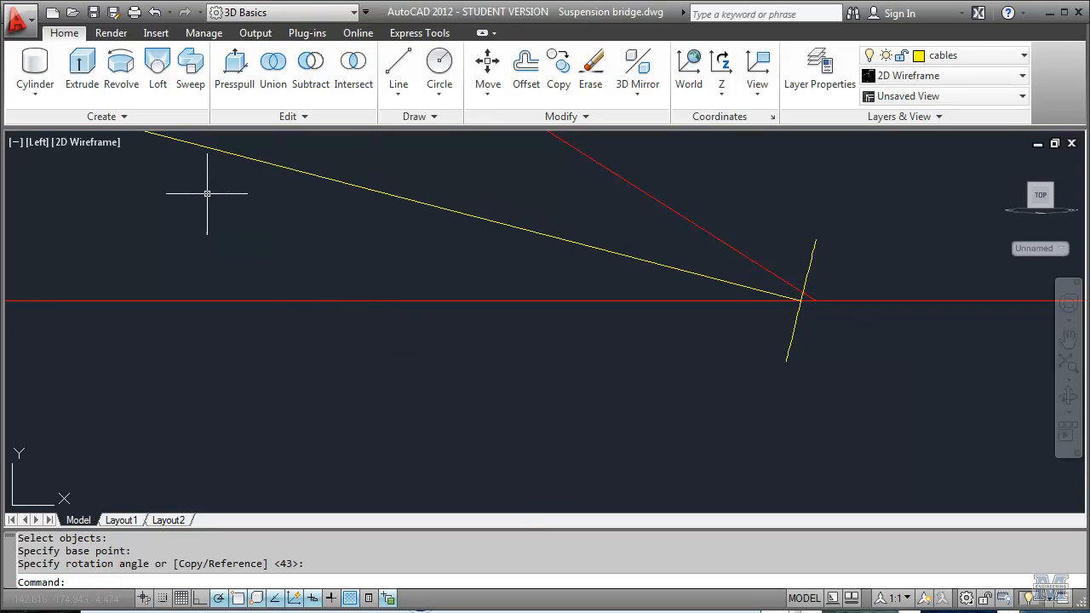
- Sweep the tilted circle profile along the yellow right side-span cable path into a solid cable
{"action": "left_click", "coordinate": [190, 70]}
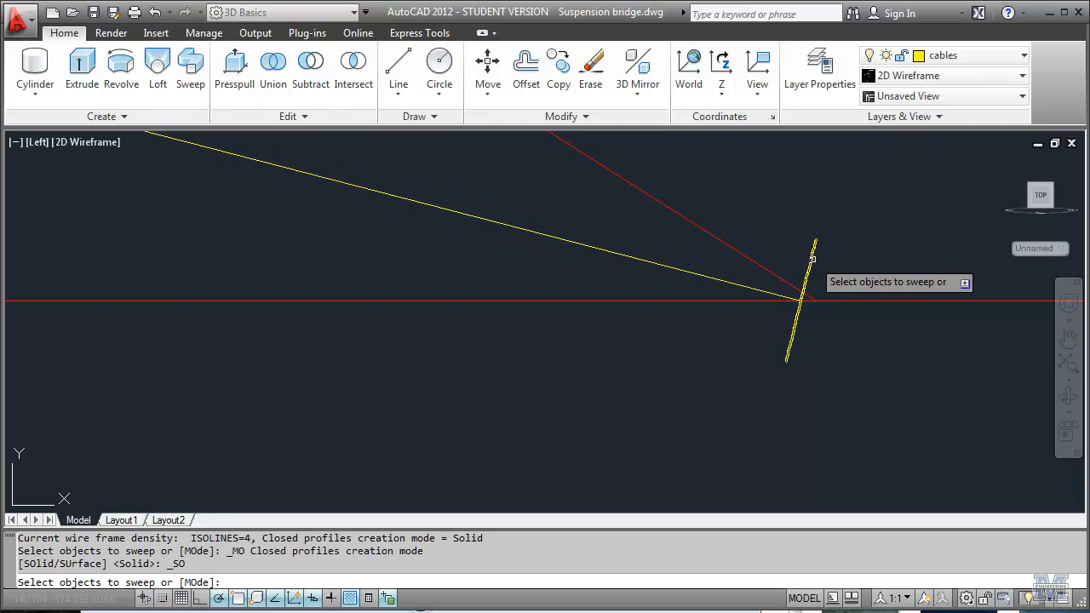
{"action": "left_click", "coordinate": [800, 298]}
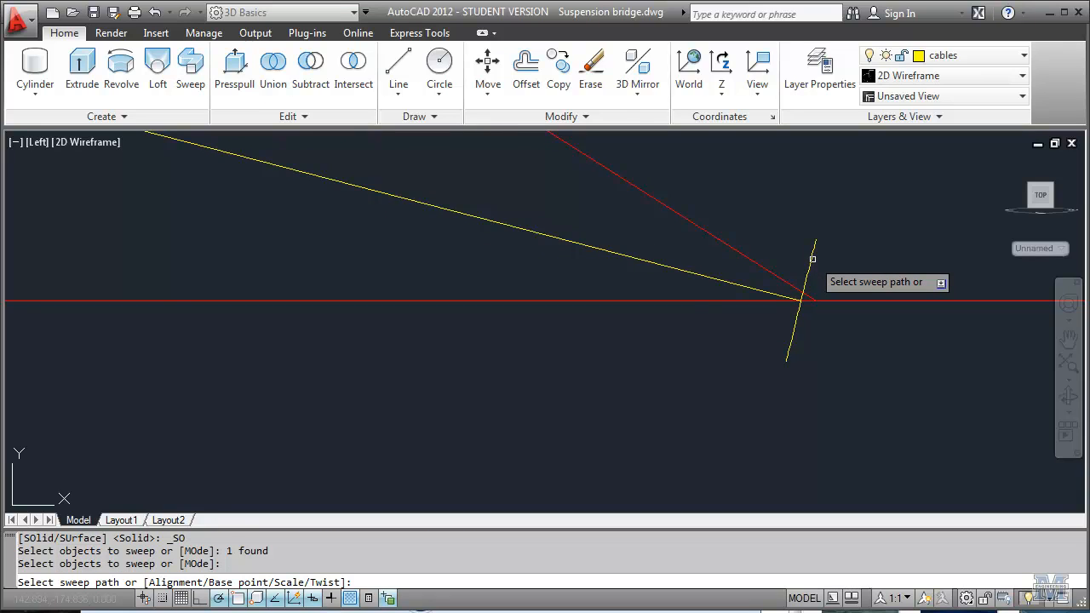
{"action": "left_click", "coordinate": [690, 272]}
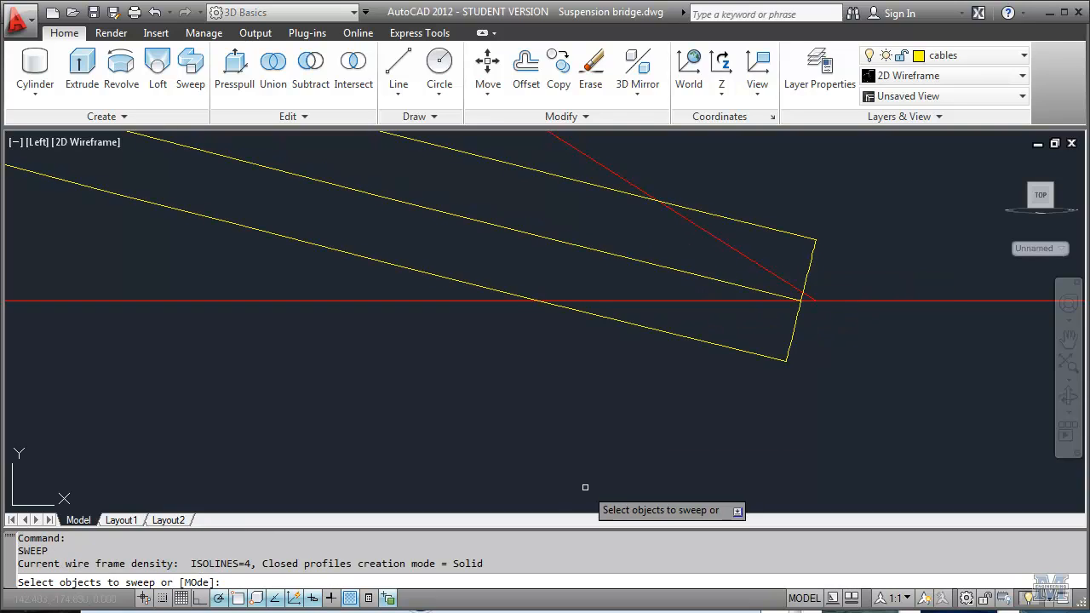
{"action": "mouse_move", "coordinate": [502, 465]}
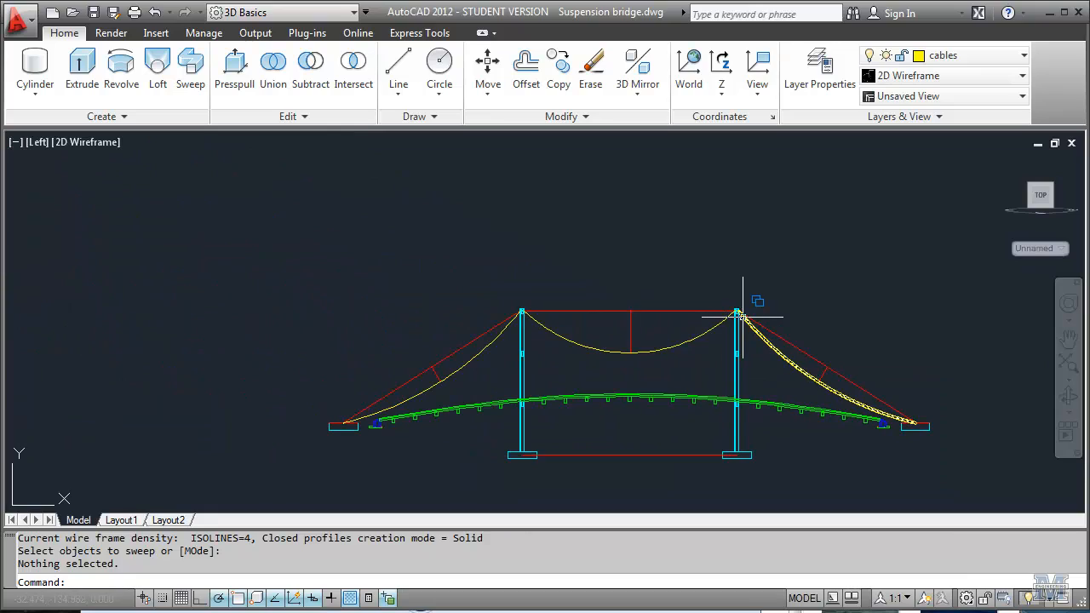
{"action": "mouse_move", "coordinate": [739, 316]}
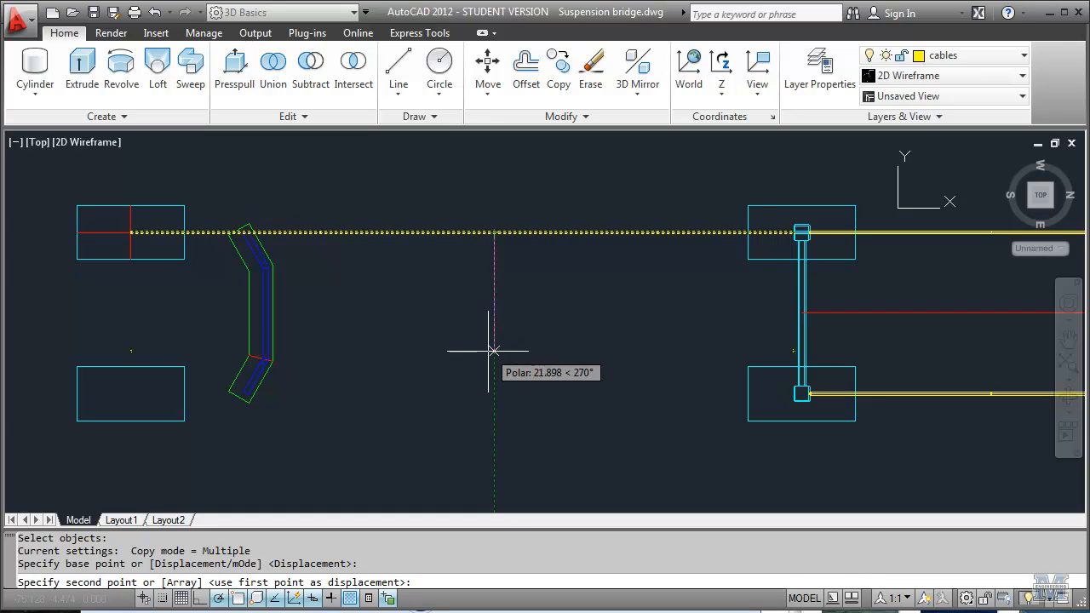
{"action": "mouse_move", "coordinate": [492, 387]}
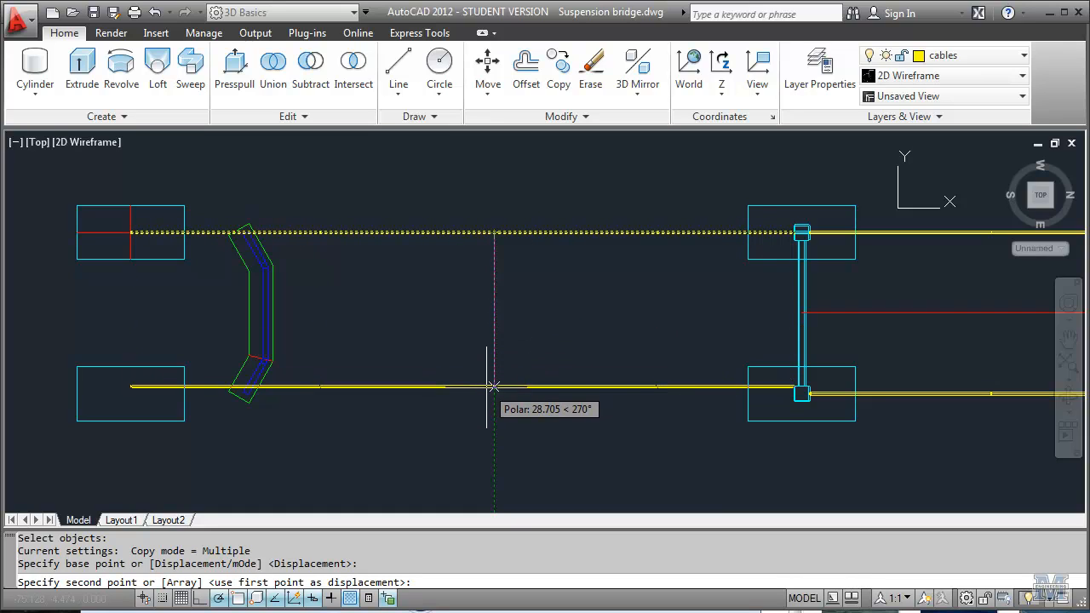
- Copy the yellow cables 30 units along 270° to form the second cable line
{"action": "type", "text": "30"}
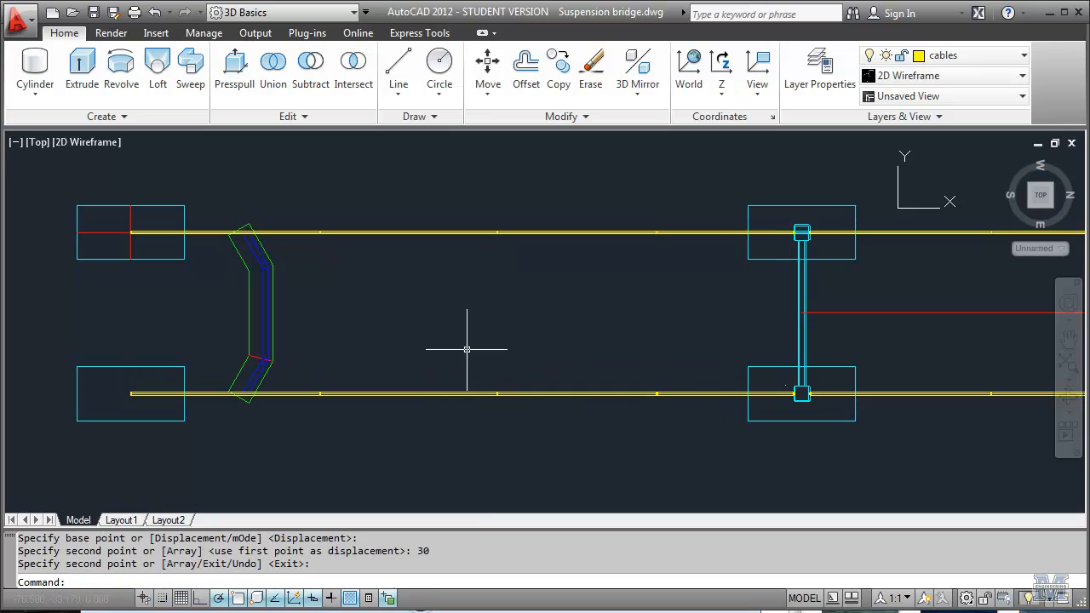
{"action": "mouse_move", "coordinate": [437, 319]}
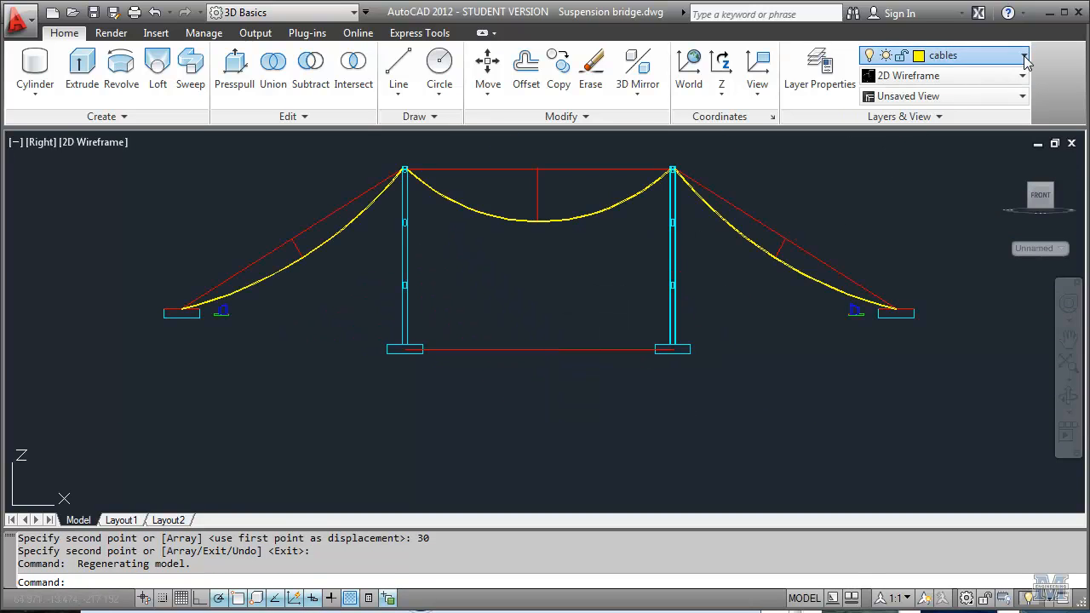
- Show the deck layer again and align the UCS to a green girder face
{"action": "left_click", "coordinate": [1023, 54]}
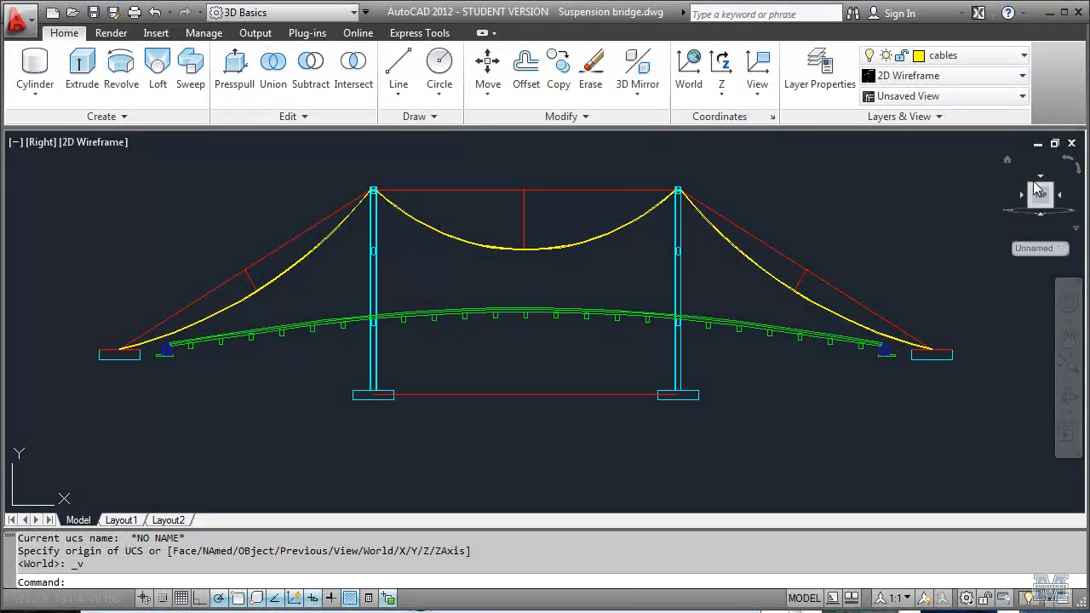
{"action": "left_click", "coordinate": [1040, 194]}
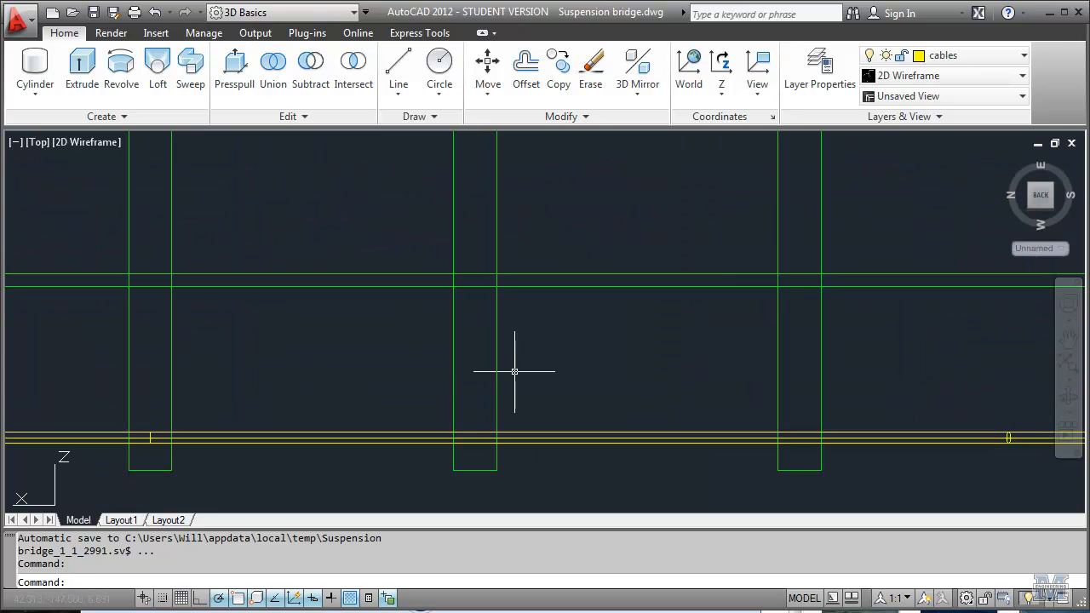
{"action": "left_click", "coordinate": [756, 68]}
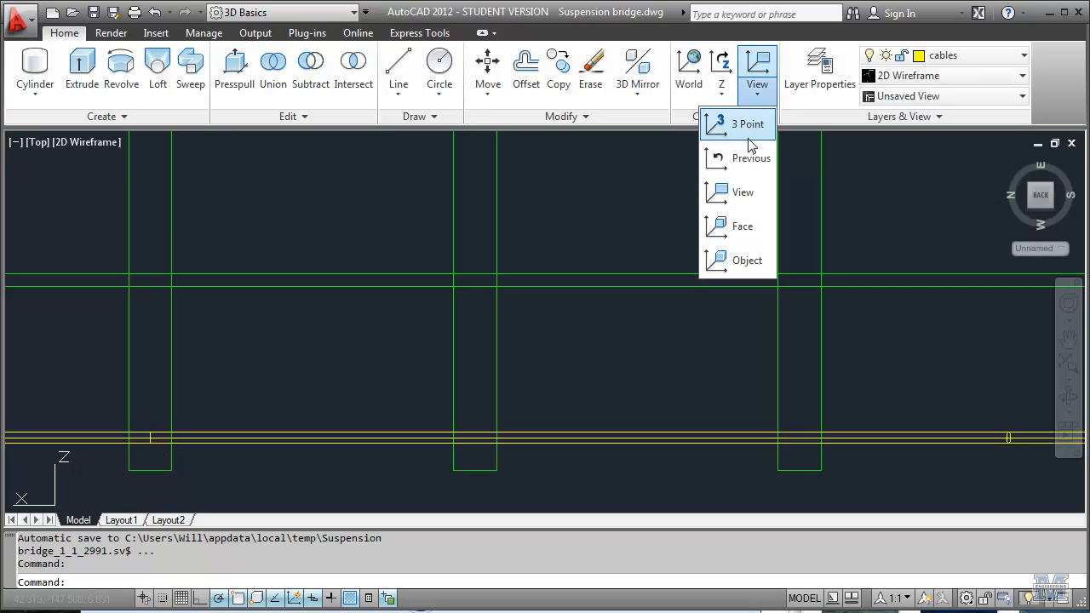
{"action": "left_click", "coordinate": [744, 225]}
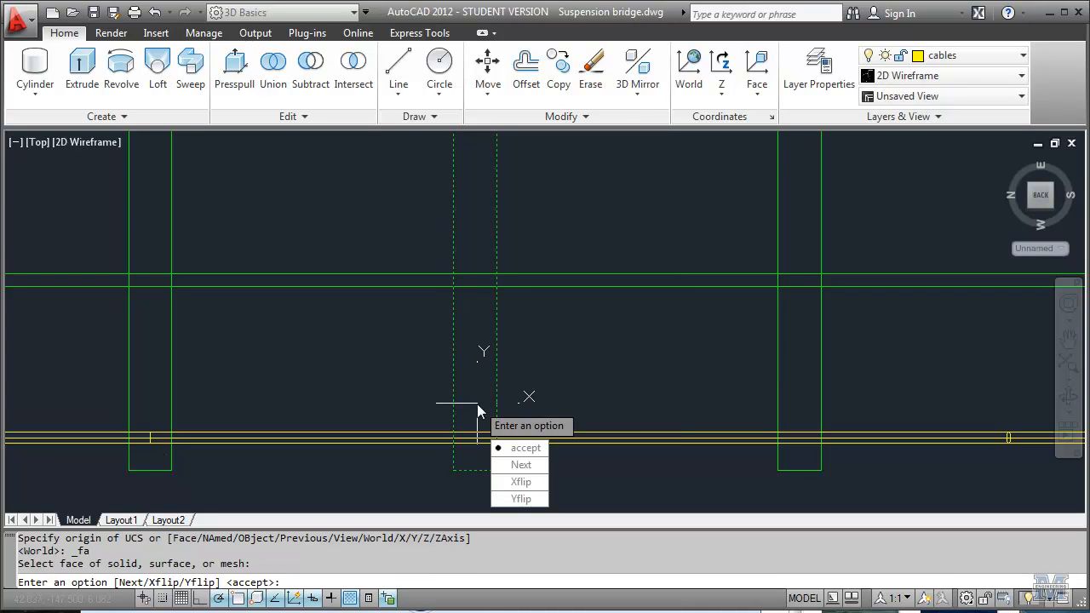
{"action": "left_click", "coordinate": [525, 447]}
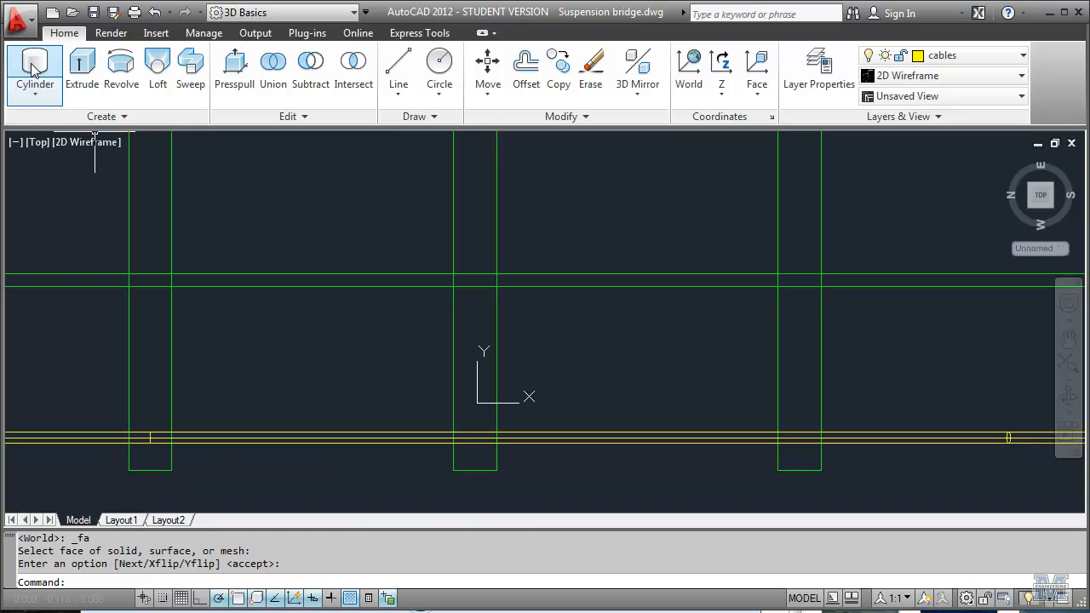
- Draw a 0.15-radius, 65-tall hanger cylinder from the girder midpoint to the cable
{"action": "left_click", "coordinate": [34, 69]}
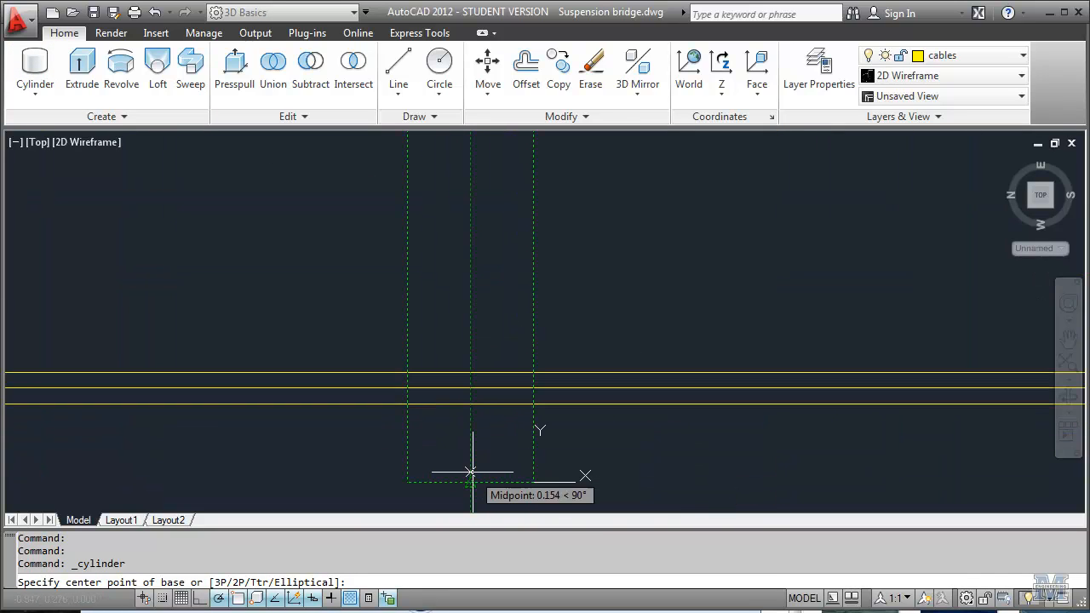
{"action": "mouse_move", "coordinate": [471, 390]}
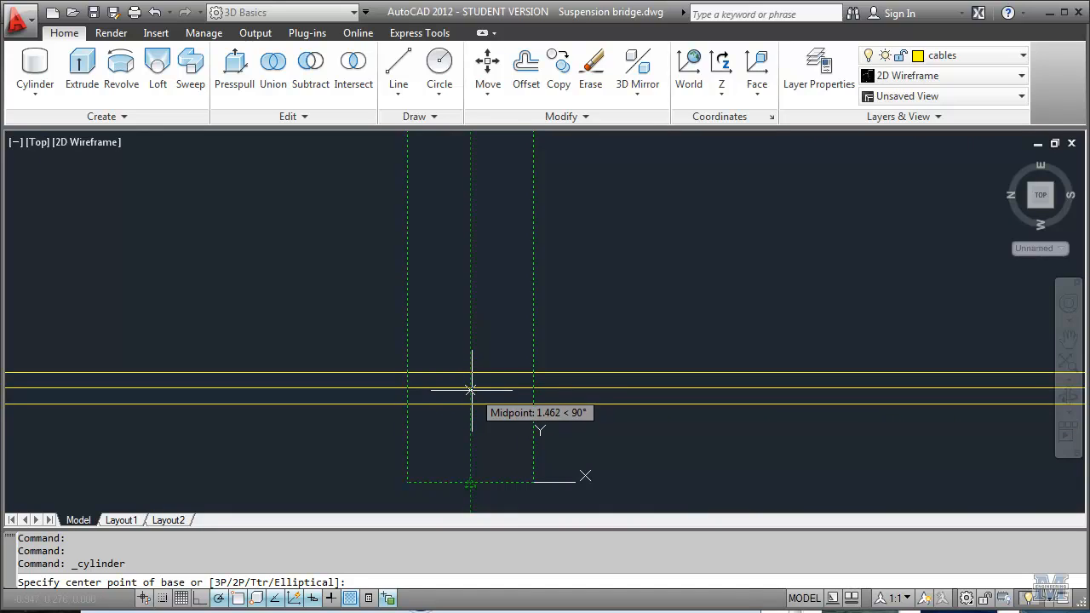
{"action": "left_click", "coordinate": [470, 390]}
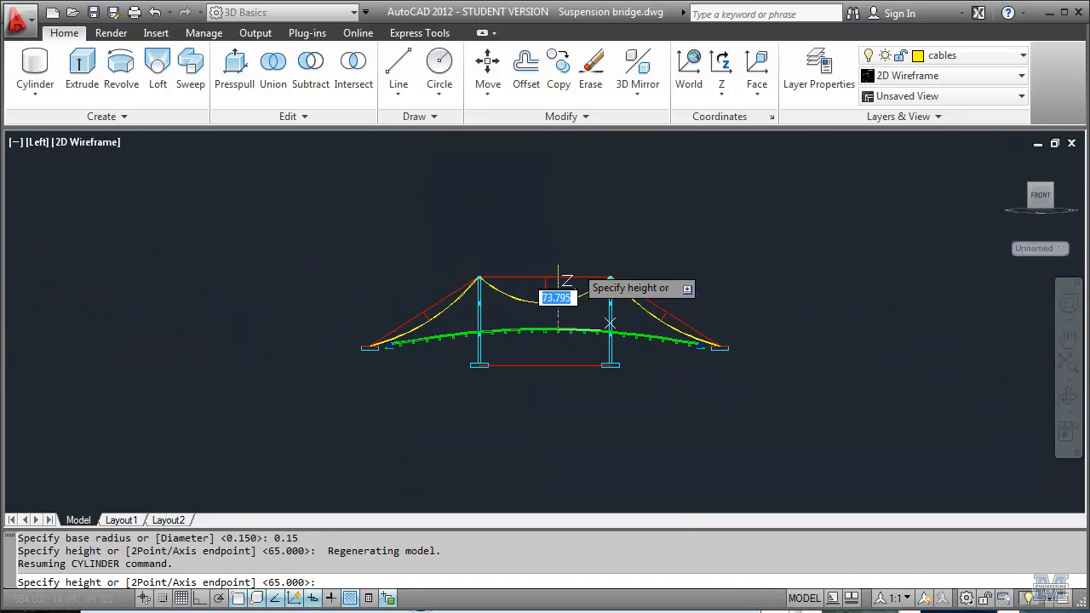
{"action": "mouse_move", "coordinate": [569, 260]}
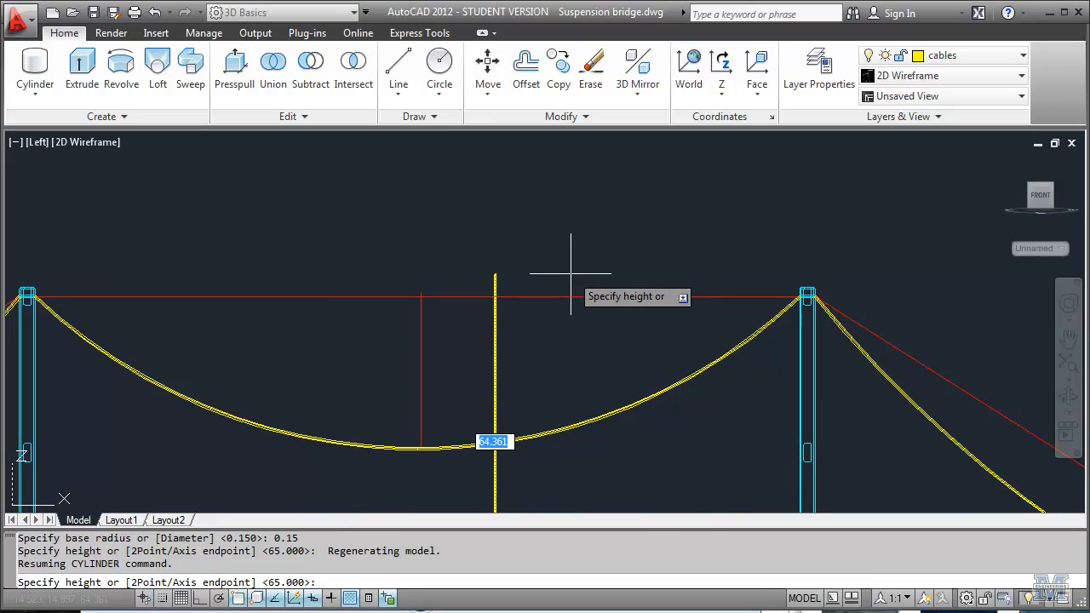
{"action": "type", "text": "65"}
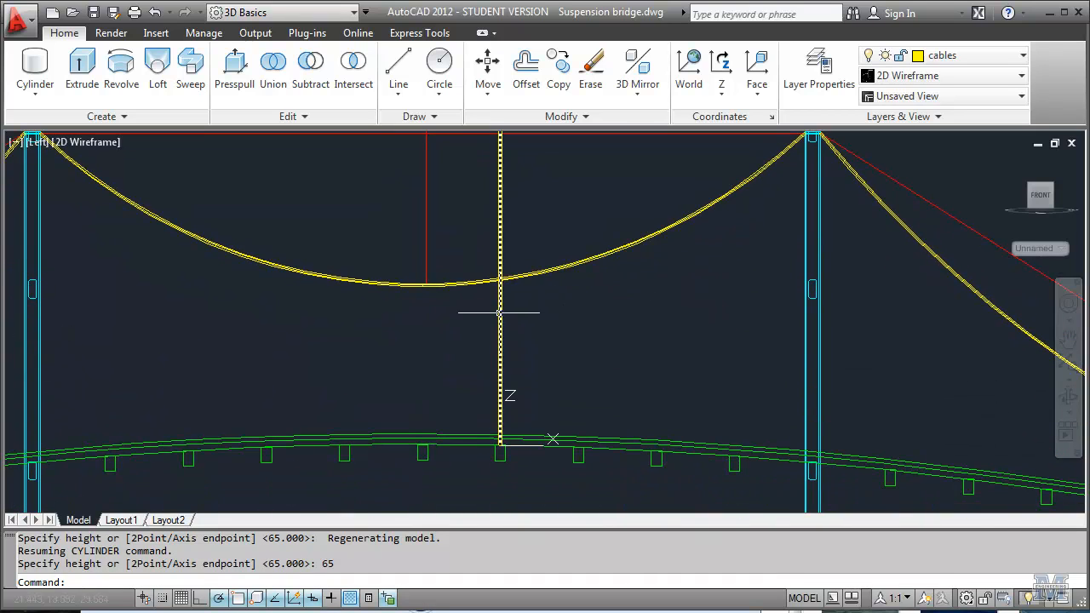
{"action": "mouse_move", "coordinate": [613, 318]}
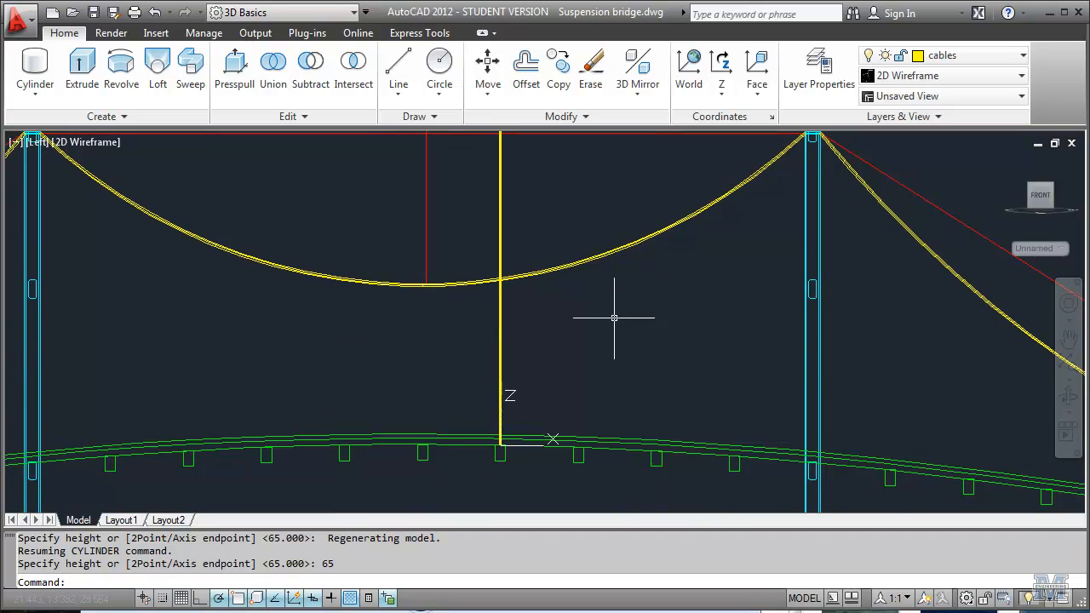
{"action": "mouse_move", "coordinate": [658, 306]}
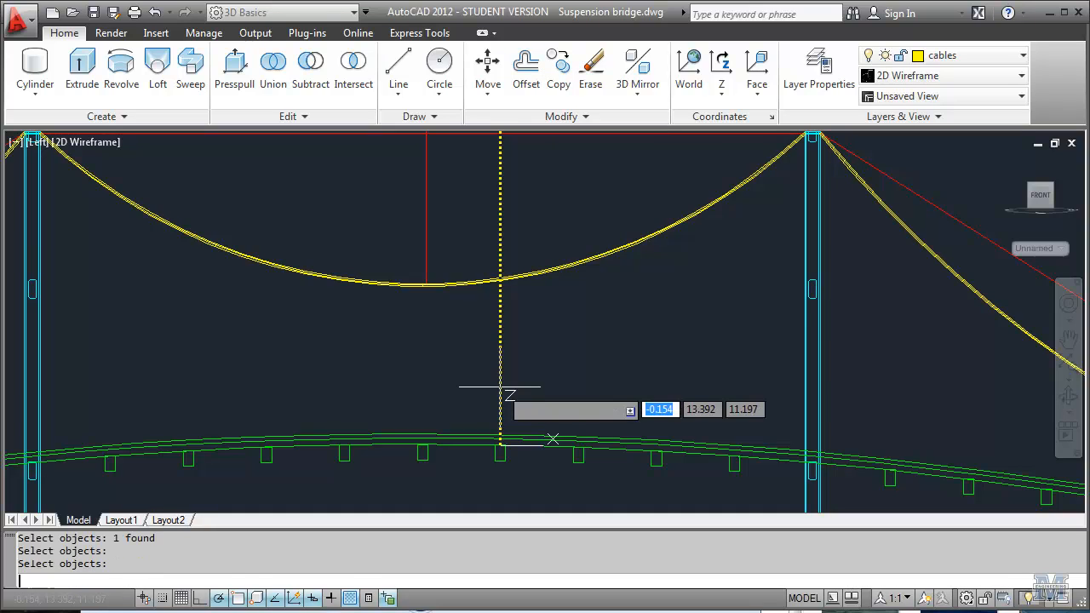
- Multiple-copy the hanger onto other girder midpoints along the span
{"action": "left_click", "coordinate": [500, 440]}
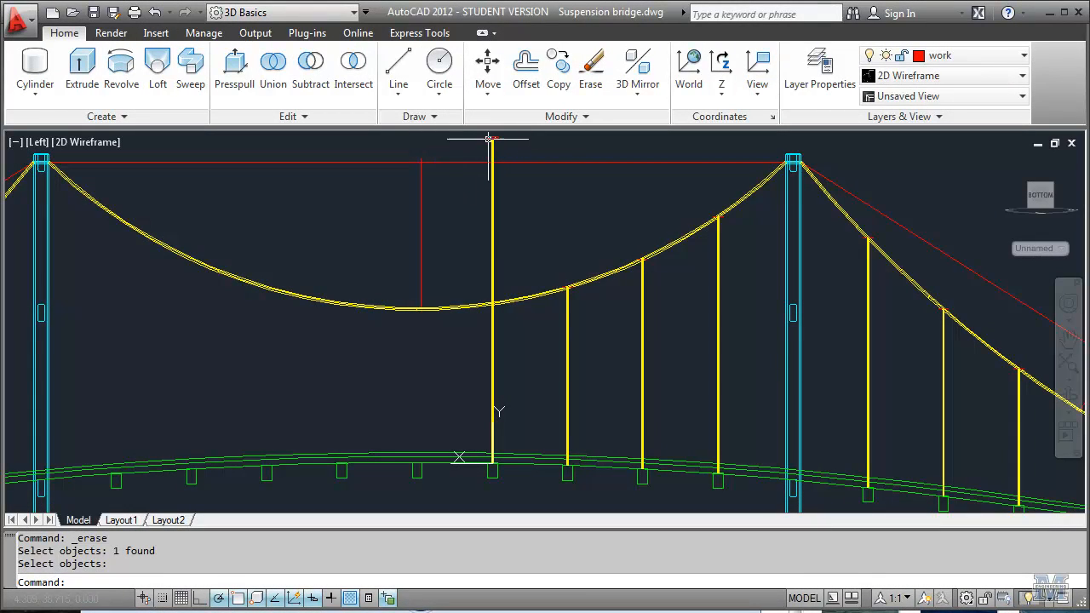
{"action": "mouse_move", "coordinate": [482, 142]}
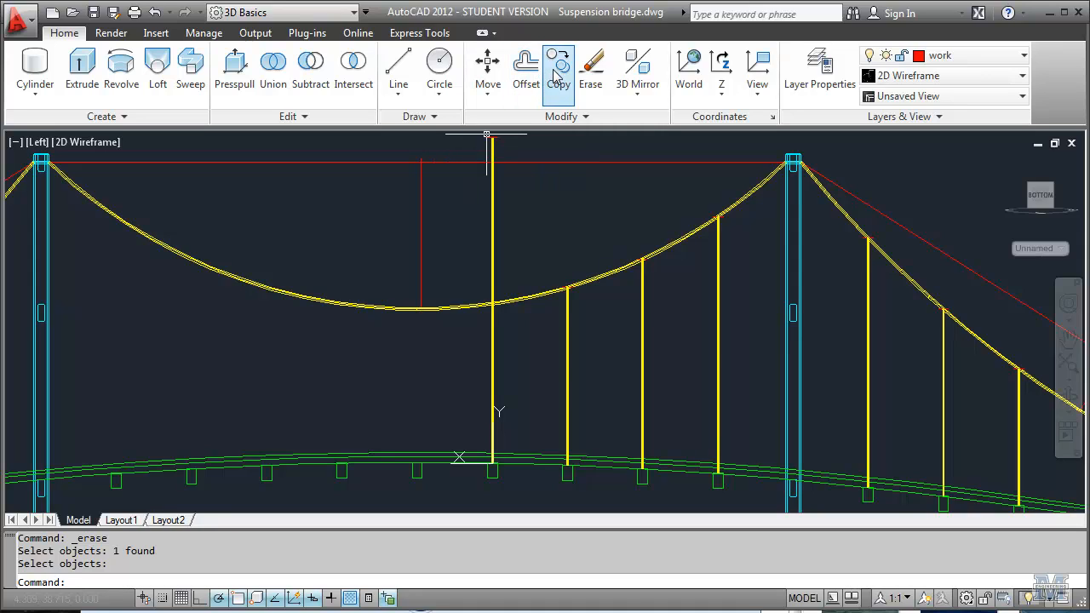
{"action": "left_click", "coordinate": [557, 69]}
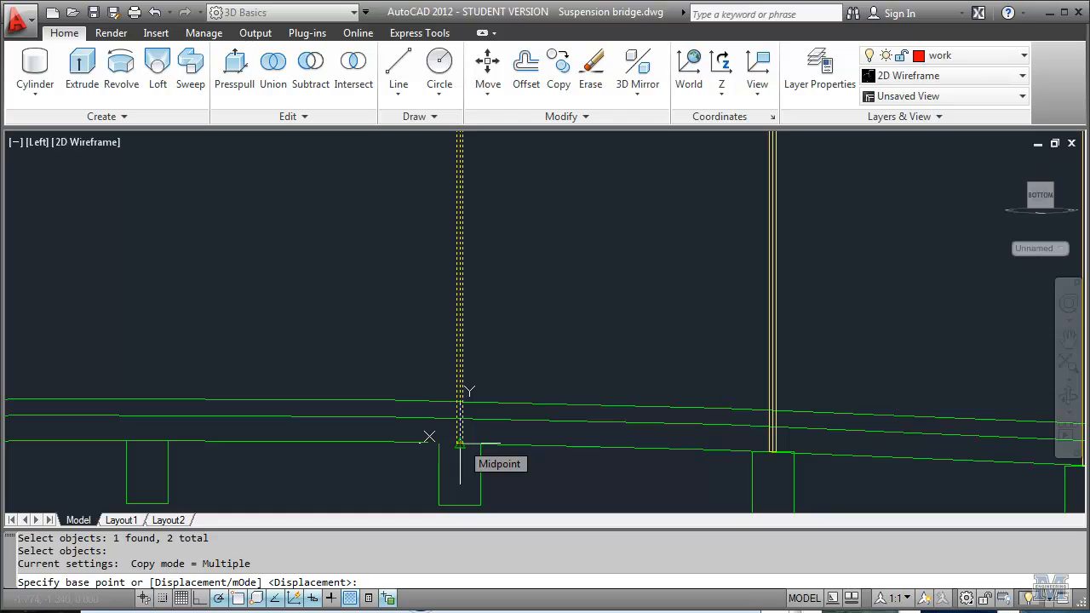
{"action": "left_click", "coordinate": [460, 443]}
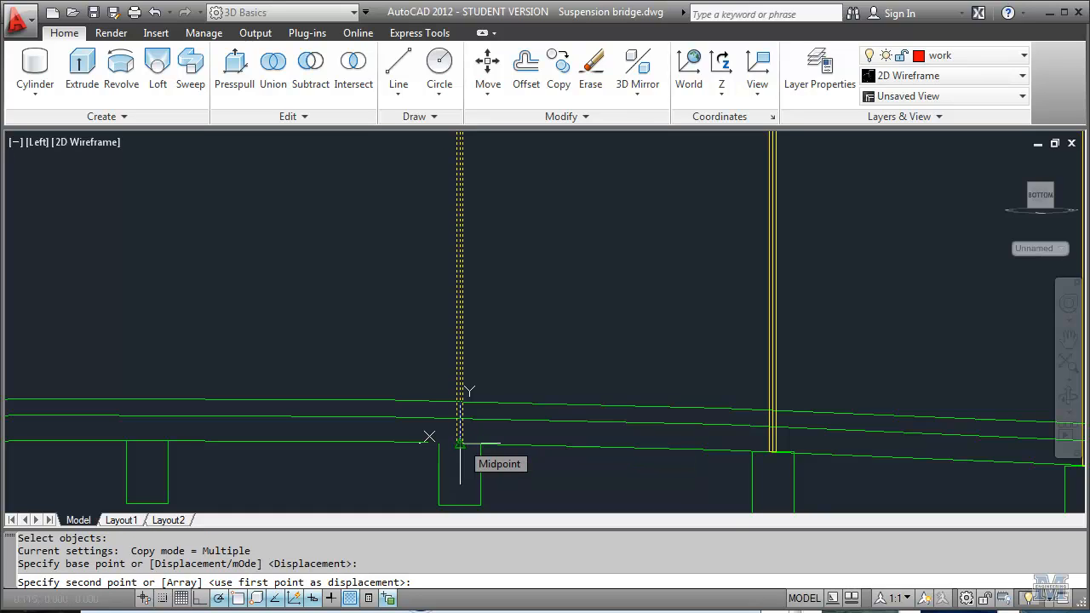
{"action": "mouse_move", "coordinate": [249, 442]}
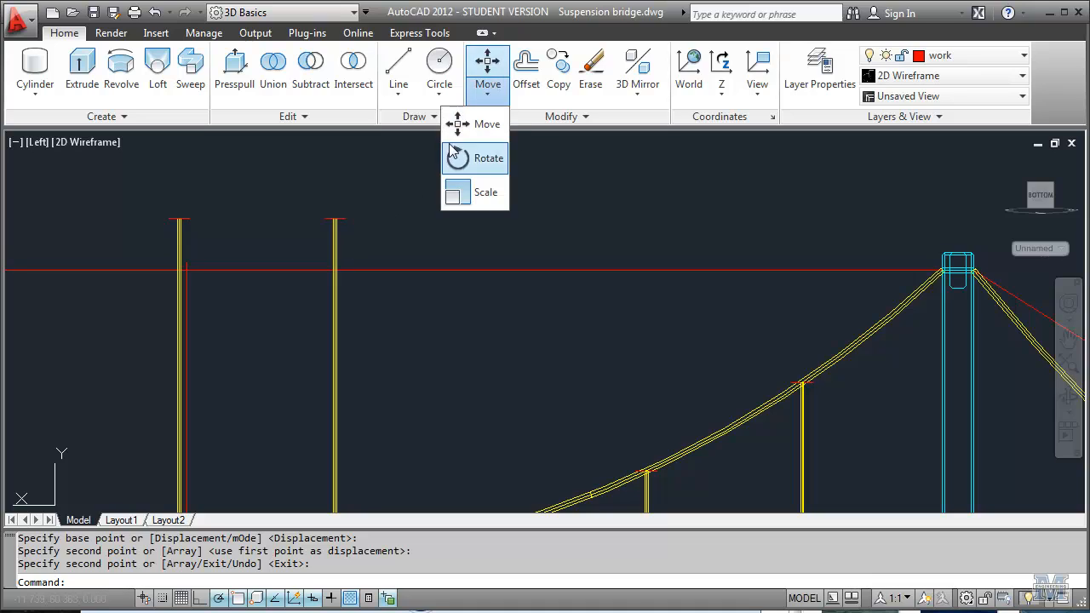
- Move a hanger beneath the sloping side-span cable
{"action": "left_click", "coordinate": [486, 64]}
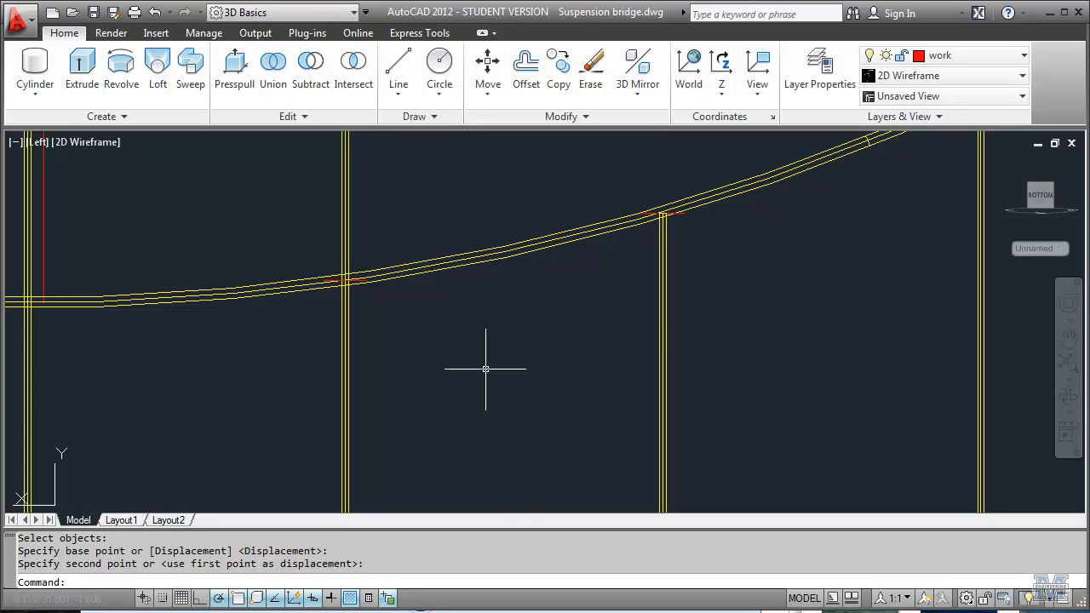
- Slice the hanger using the main cable as the Object cutting plane
{"action": "type", "text": "s"}
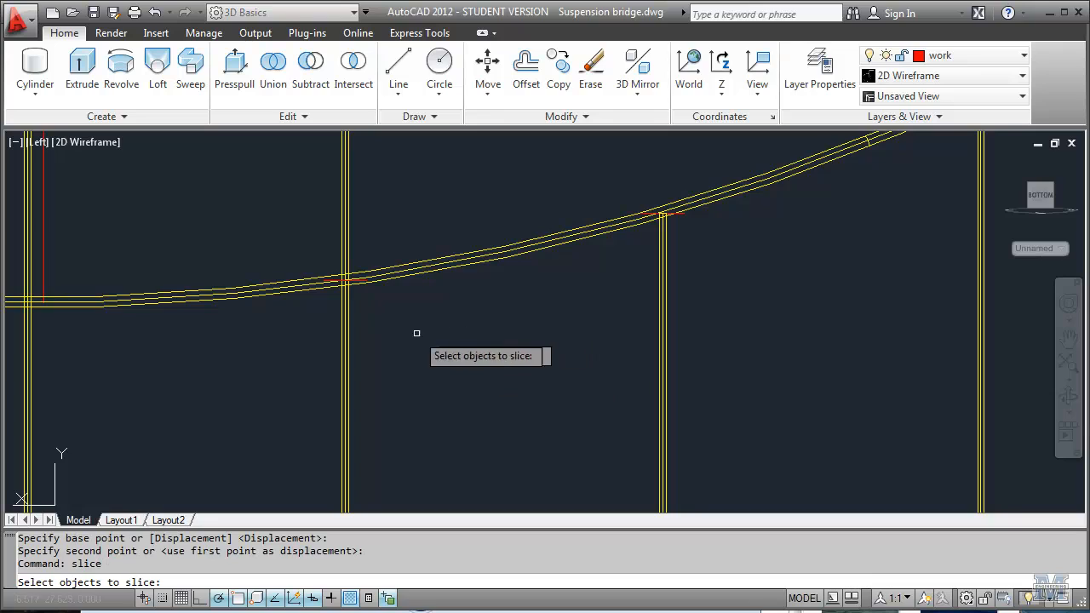
{"action": "left_click", "coordinate": [346, 344]}
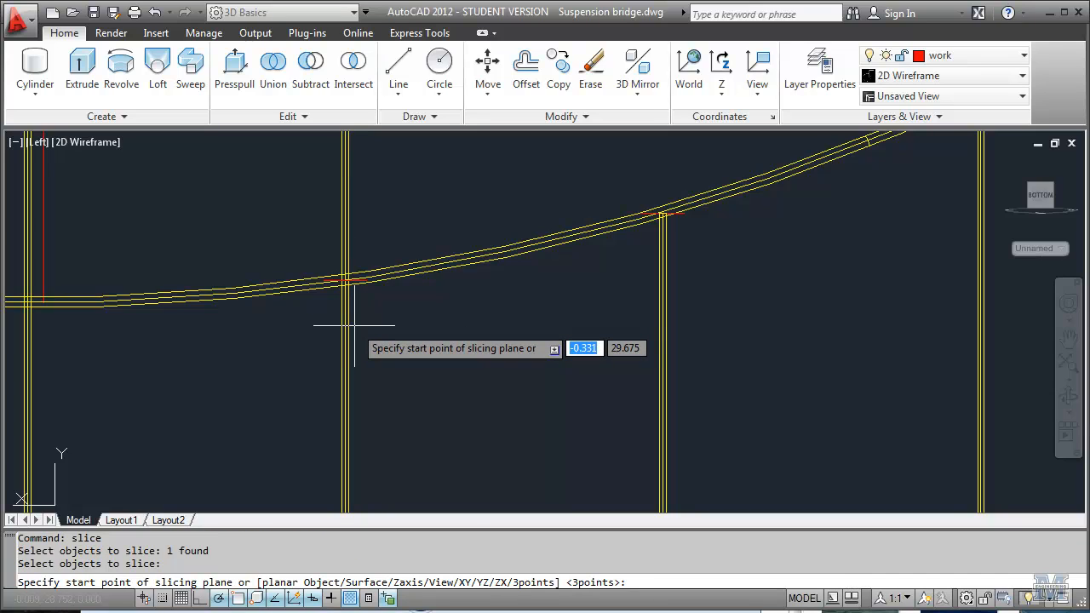
{"action": "type", "text": "o"}
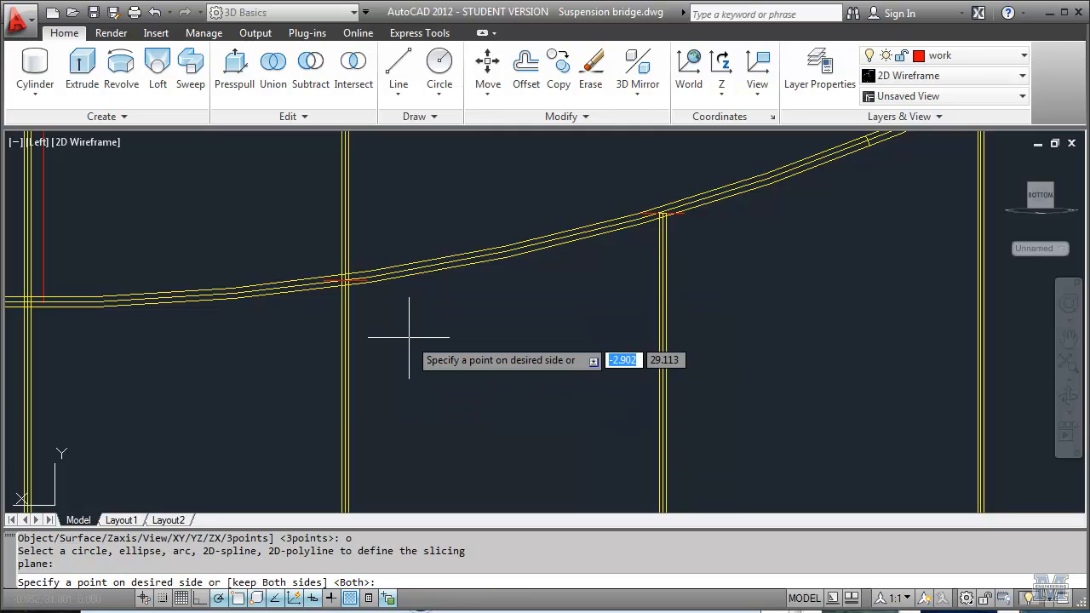
{"action": "mouse_move", "coordinate": [345, 357]}
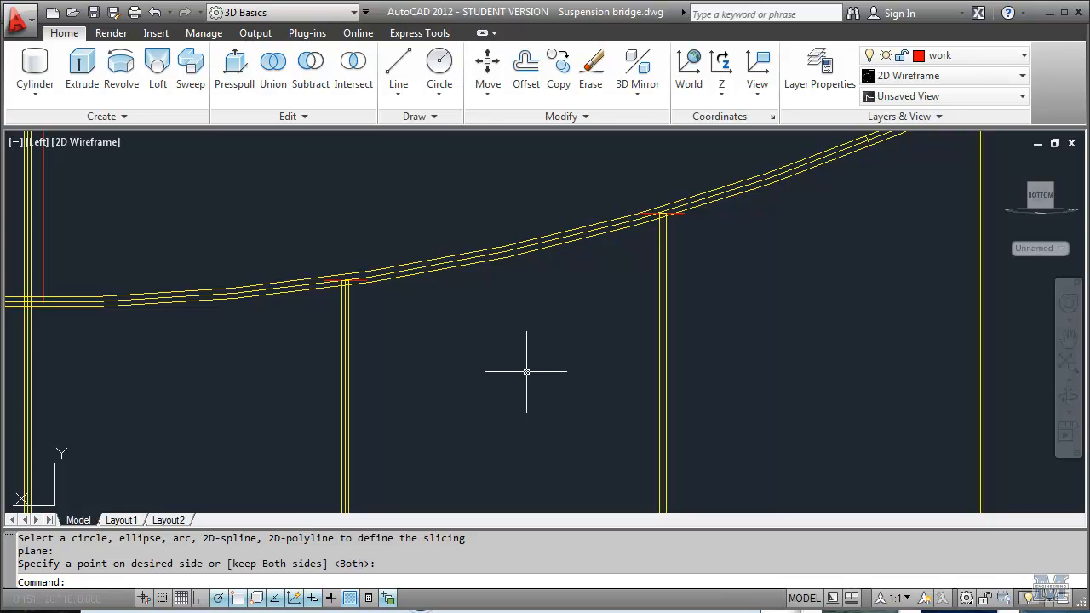
{"action": "mouse_move", "coordinate": [741, 507]}
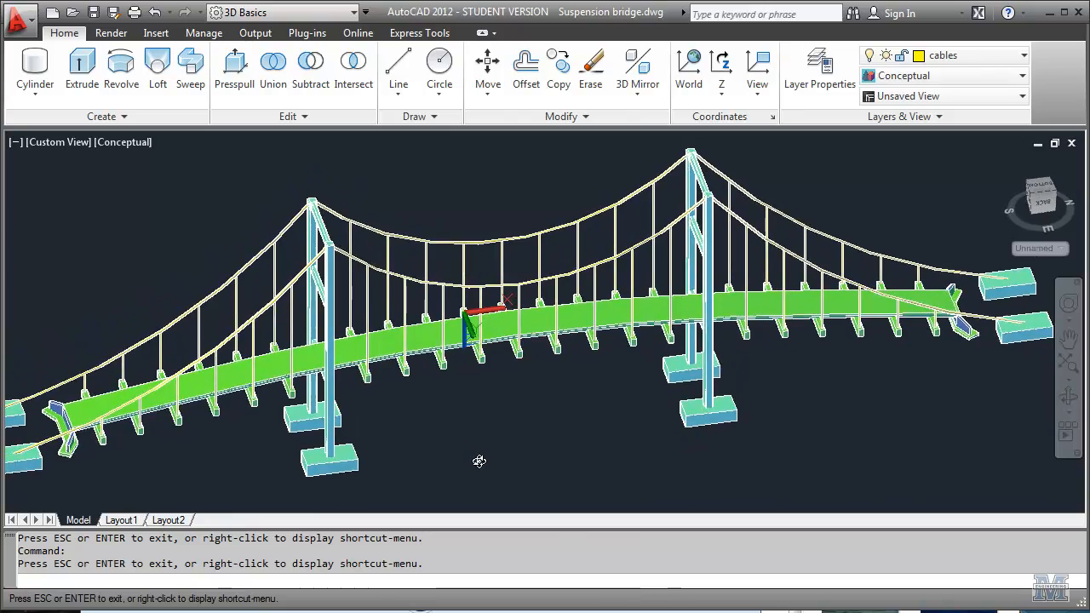
- Orbit around the conceptual-style bridge to view it in 3D
{"action": "left_click_drag", "start_coordinate": [479, 461], "coordinate": [513, 459]}
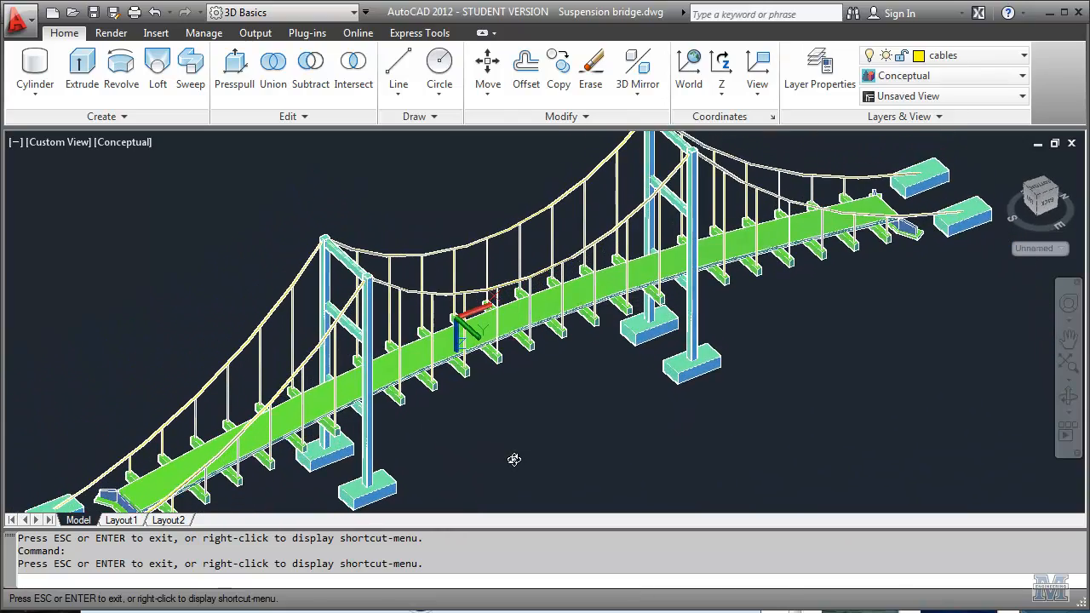